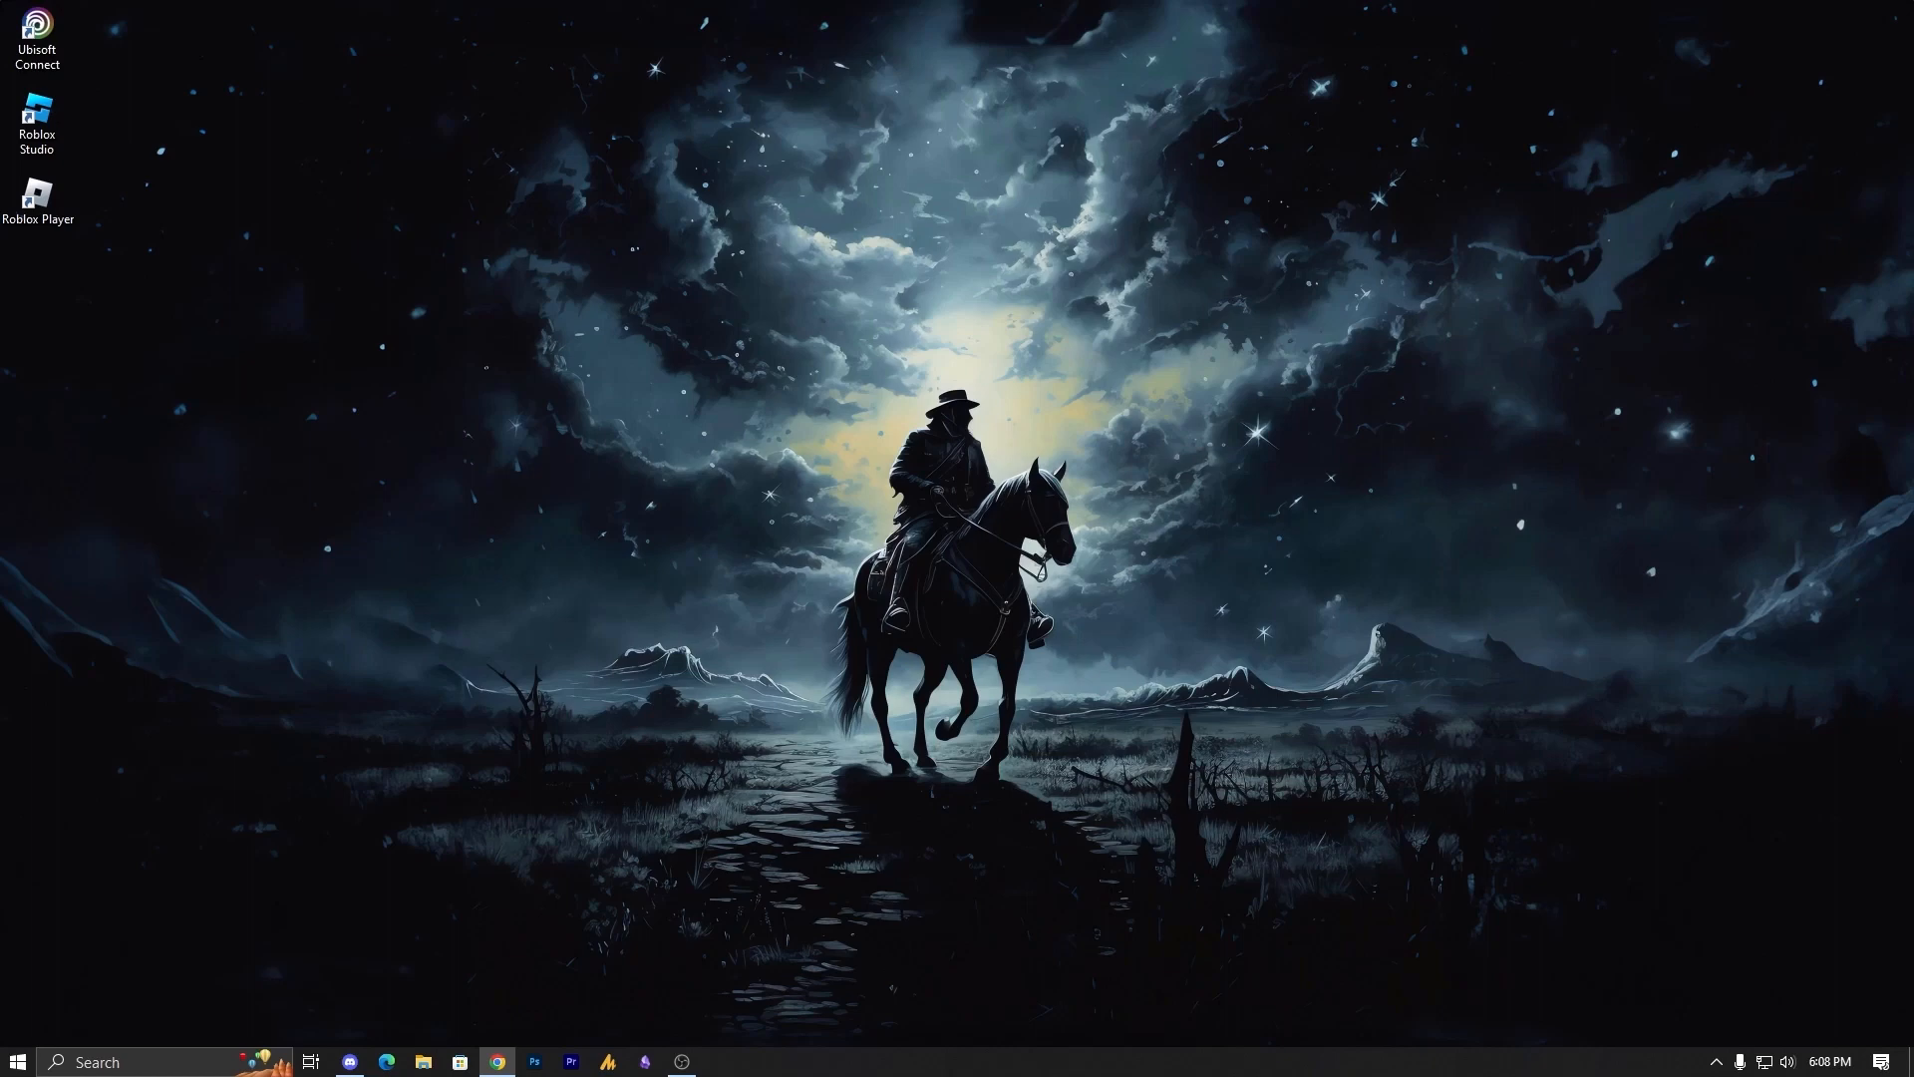
Step: From Start, open the Roblox Player shortcut's file location in File Explorer
left_click(18, 1061)
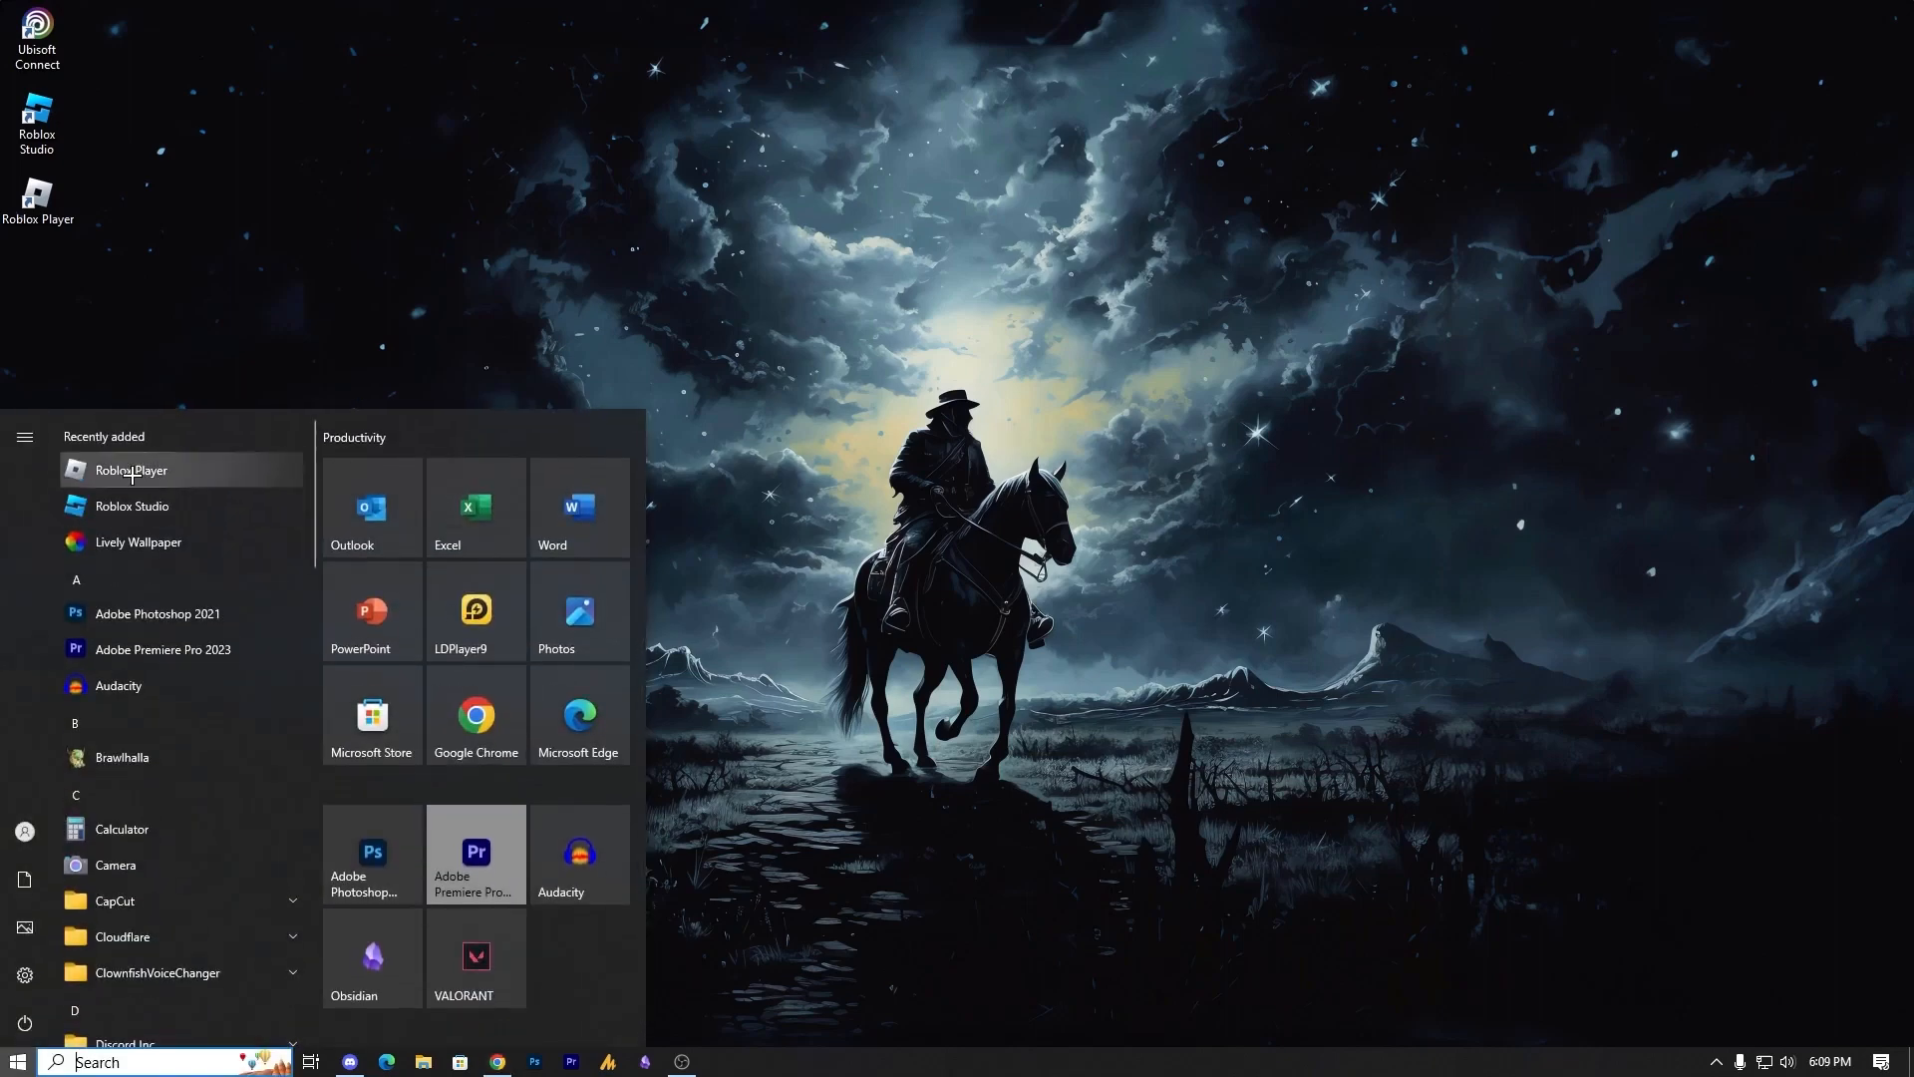
right_click(132, 470)
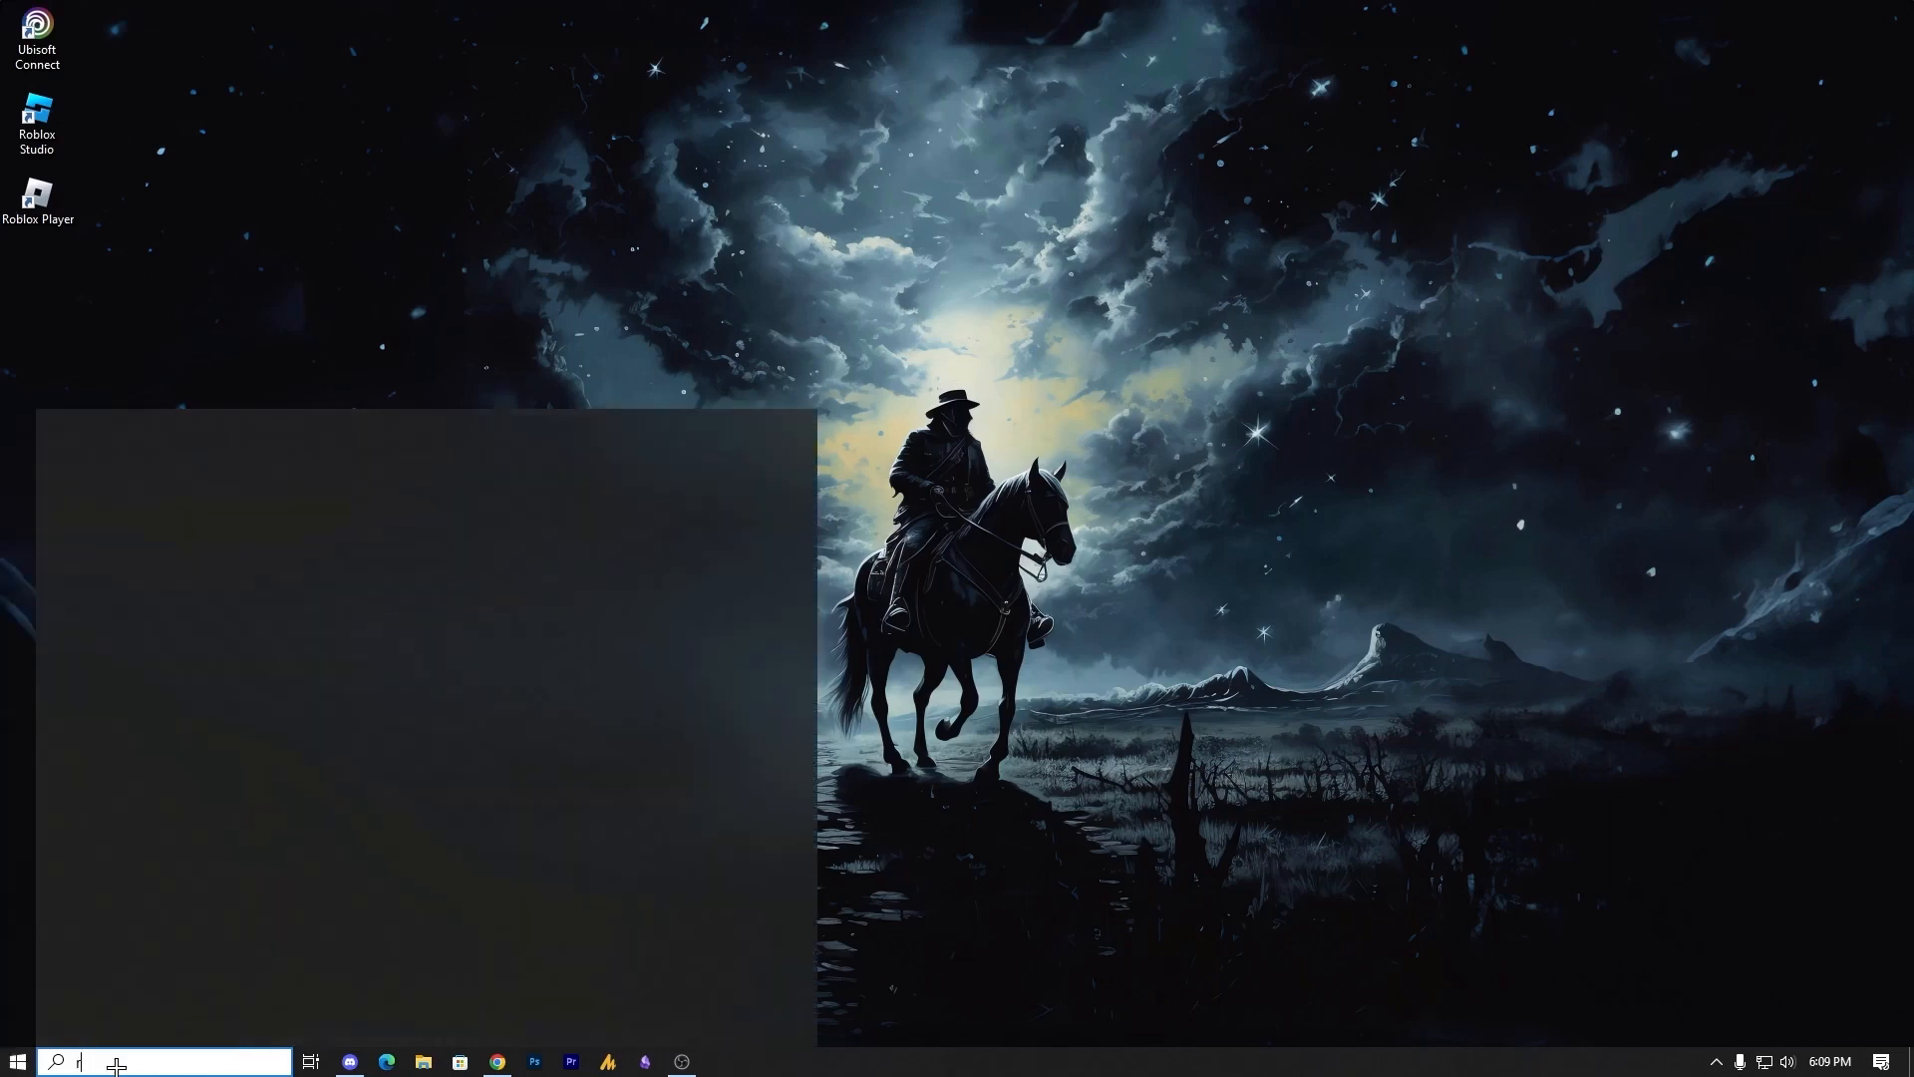
type("rp")
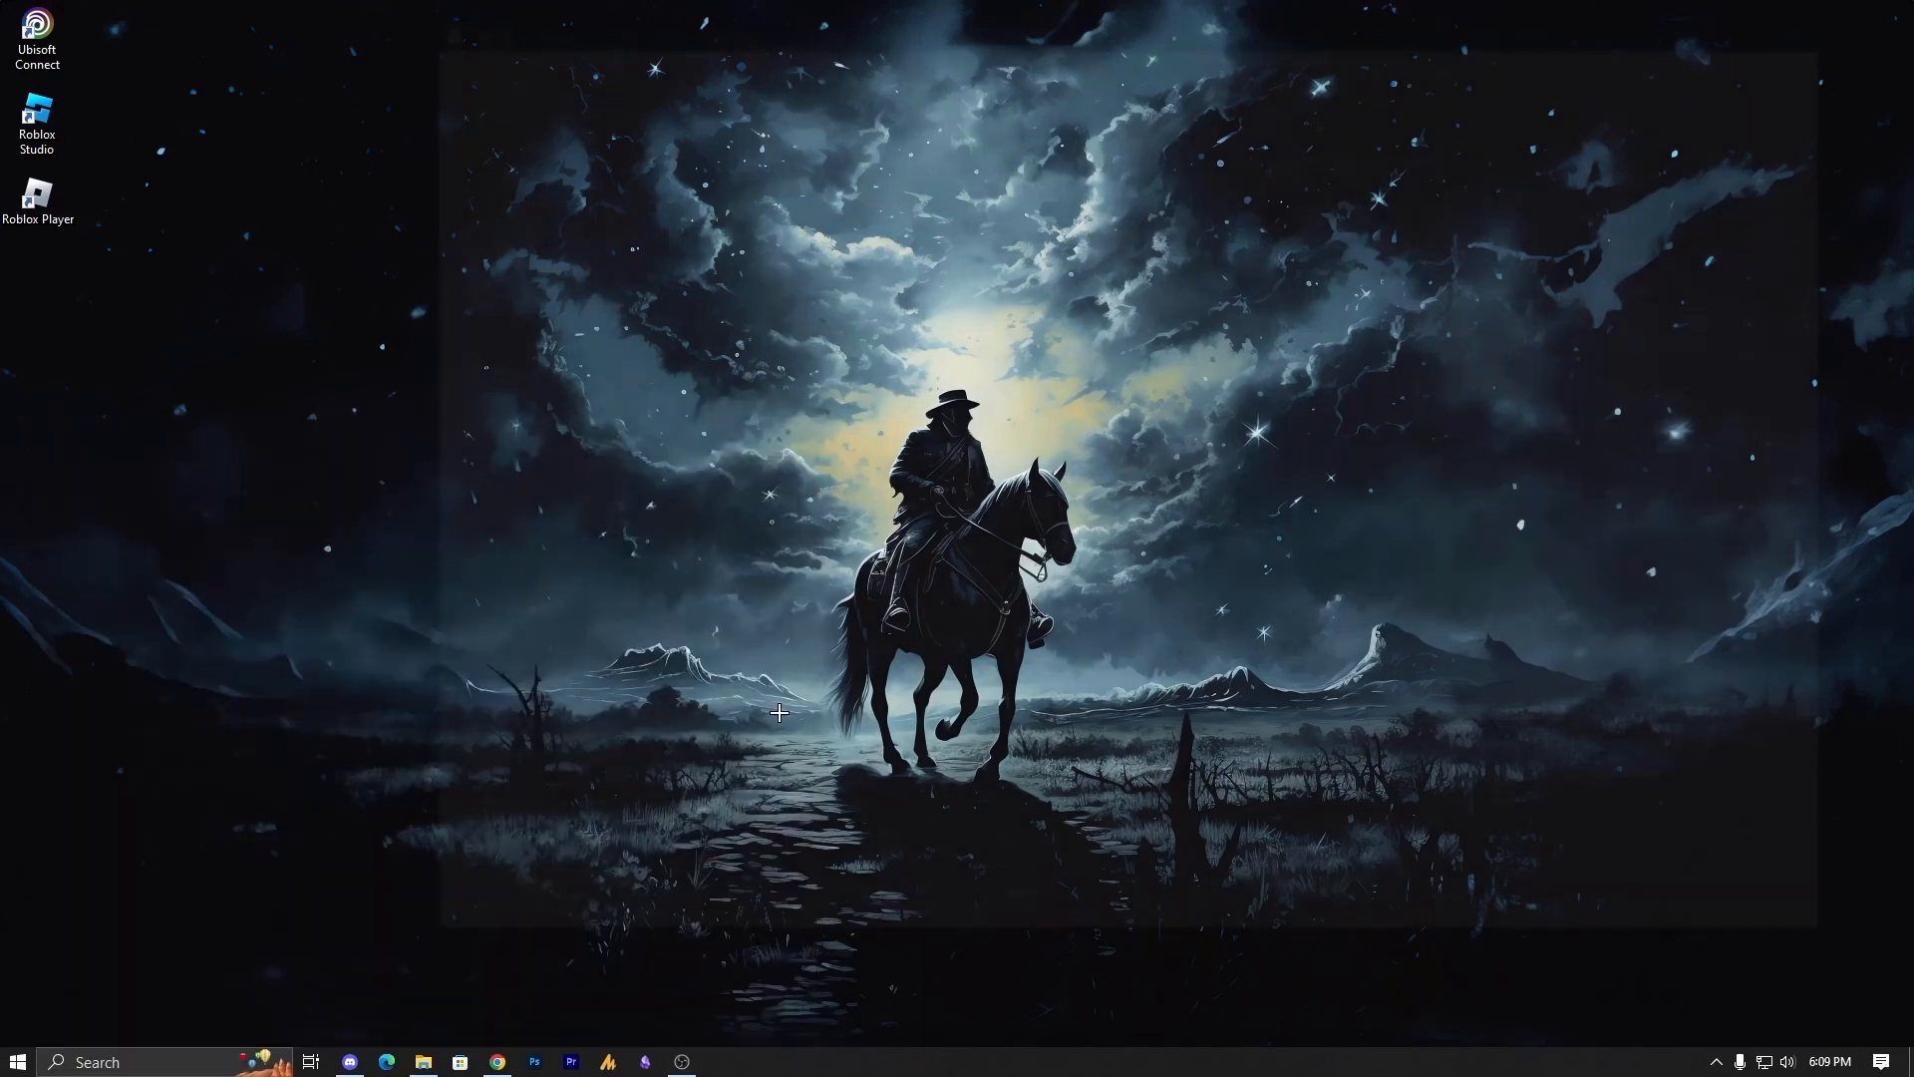
left_click(423, 1060)
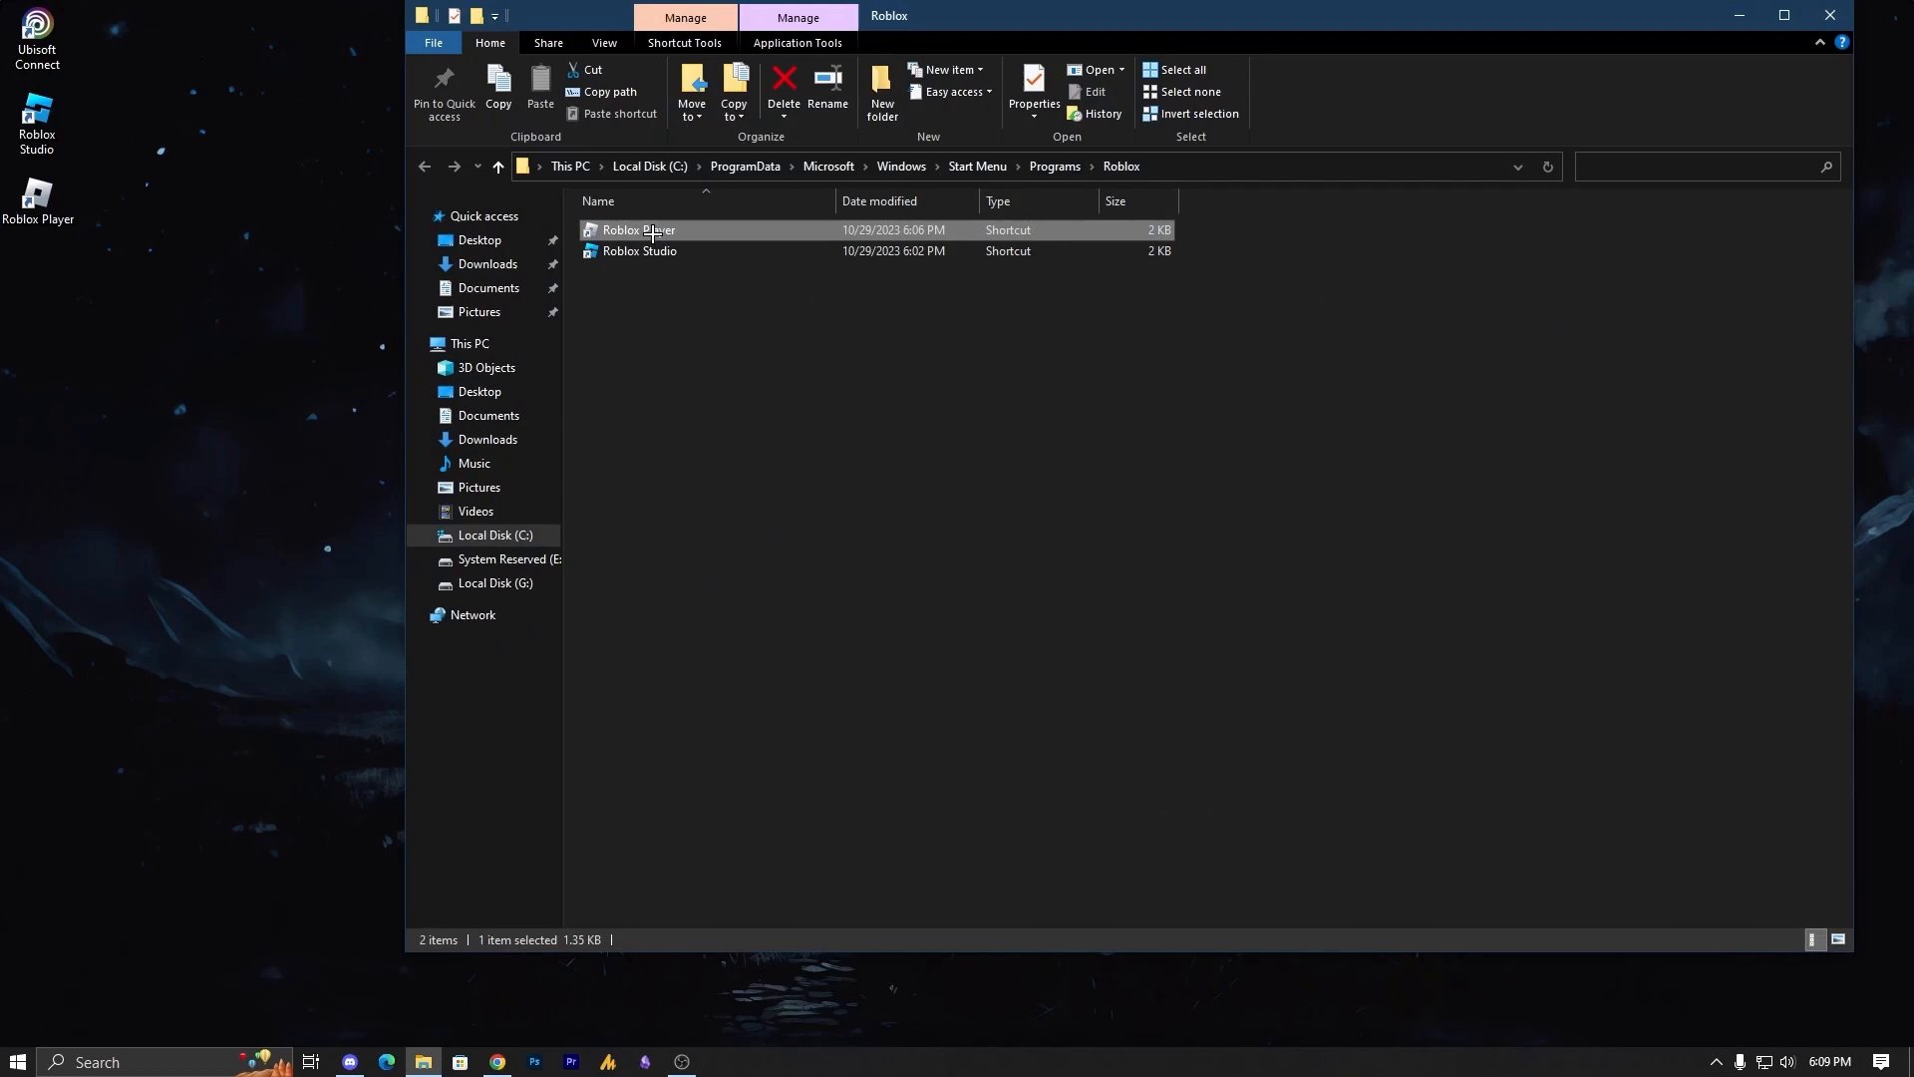
Step: From the Roblox Player shortcut, open its installed version folder in Program Files (x86)
left_click(638, 251)
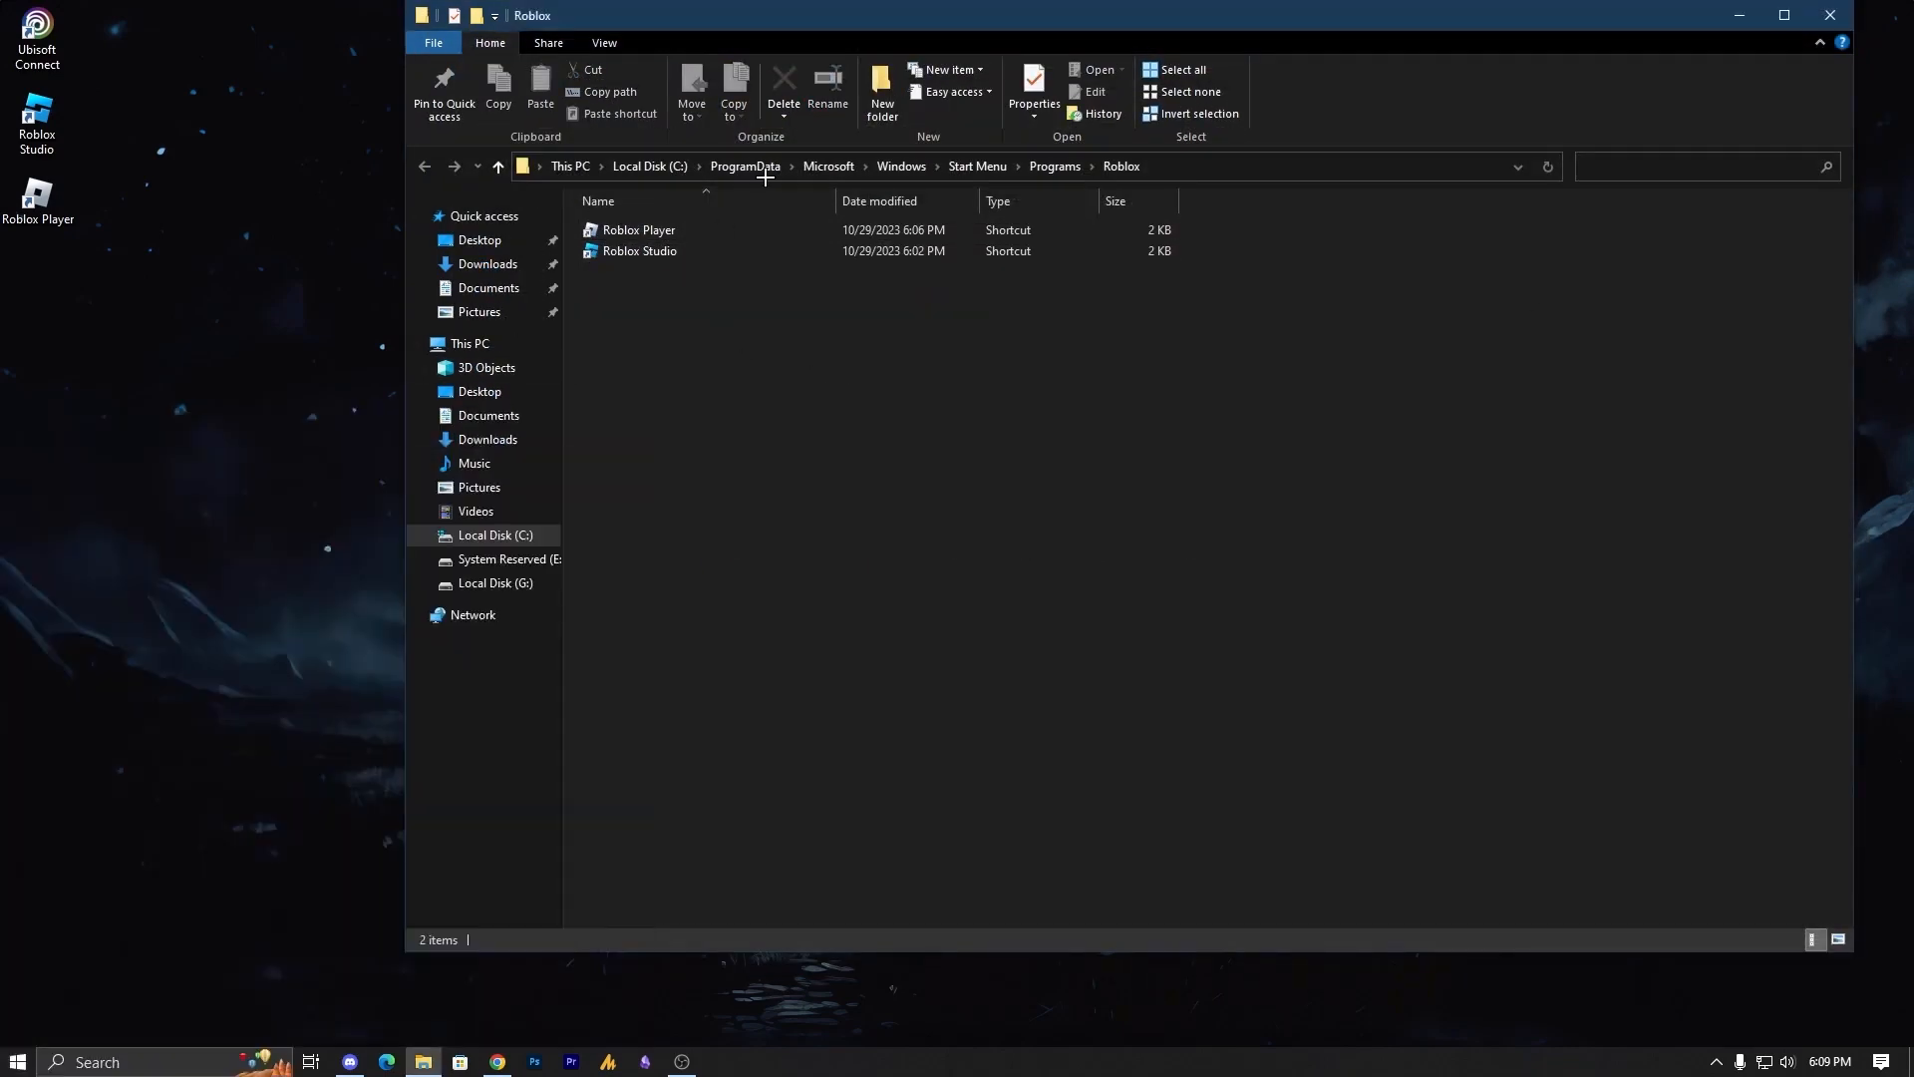
right_click(638, 230)
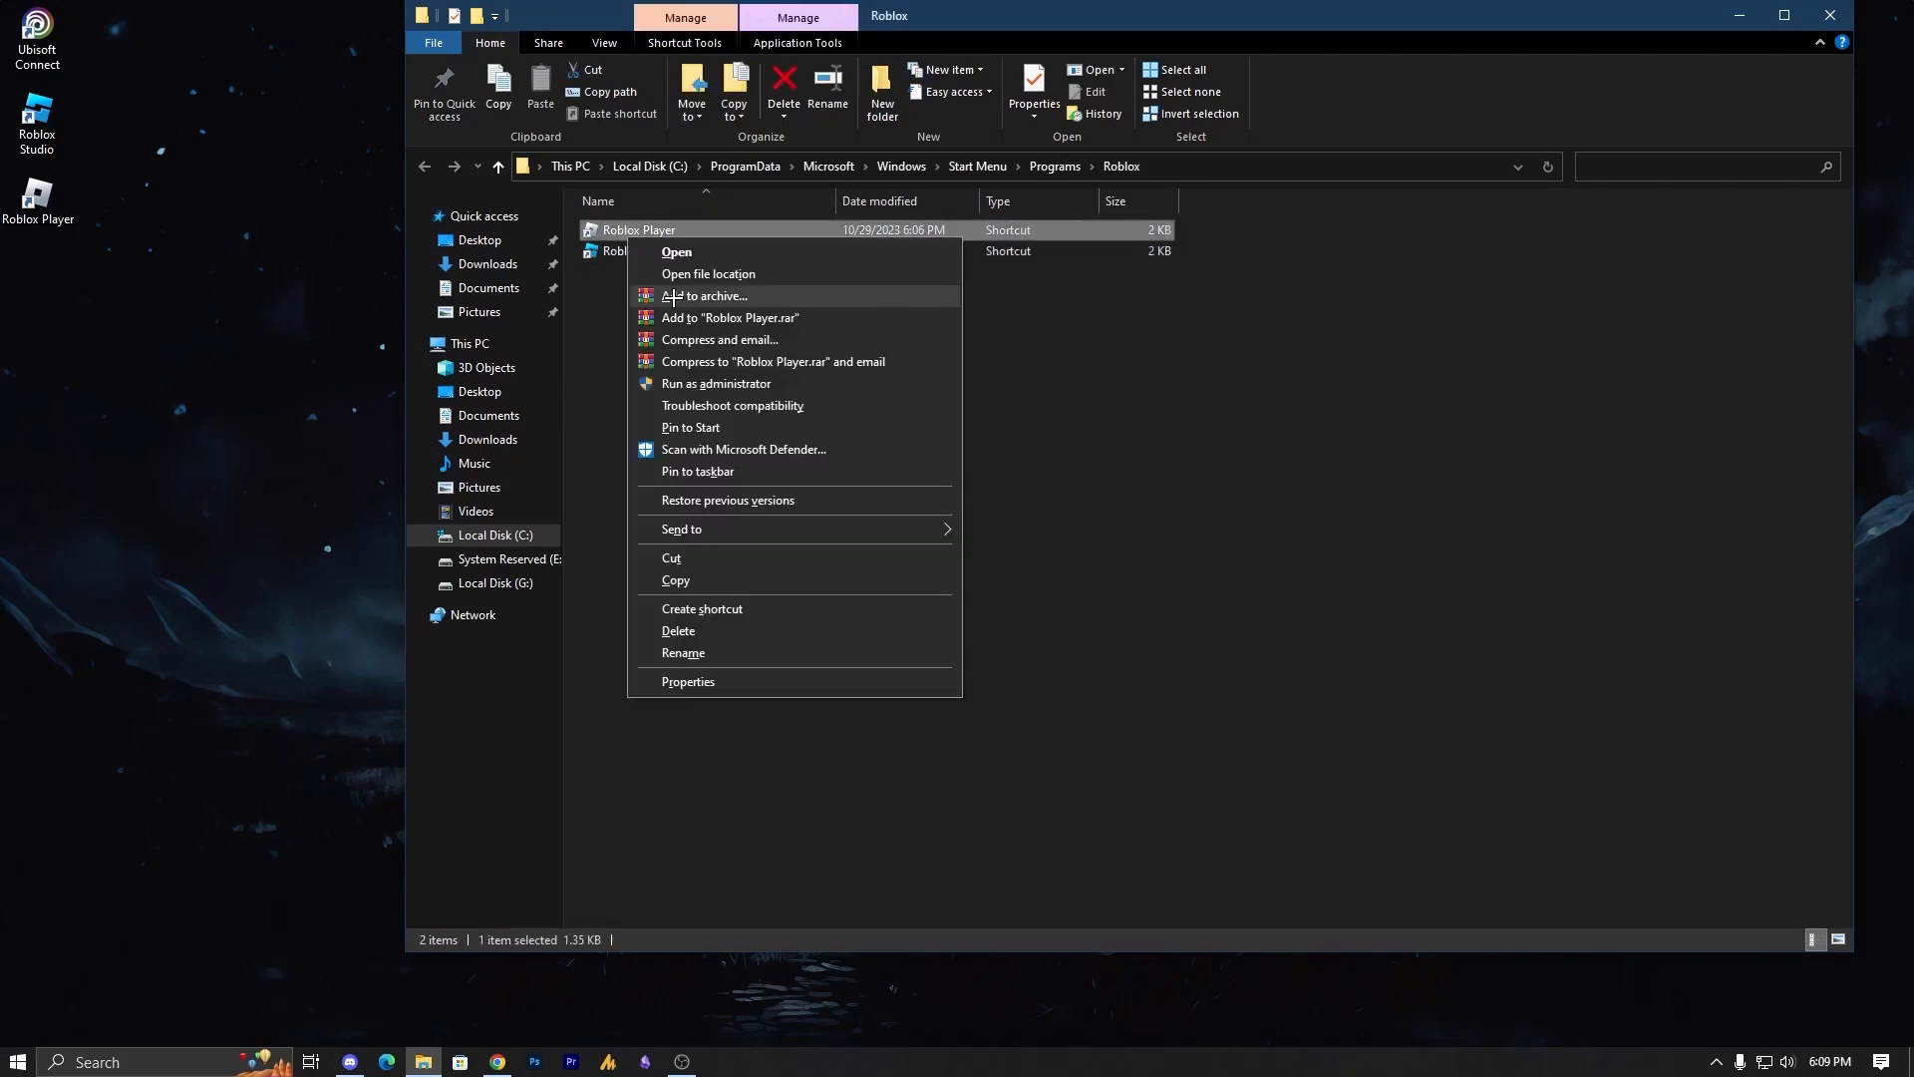
left_click(707, 273)
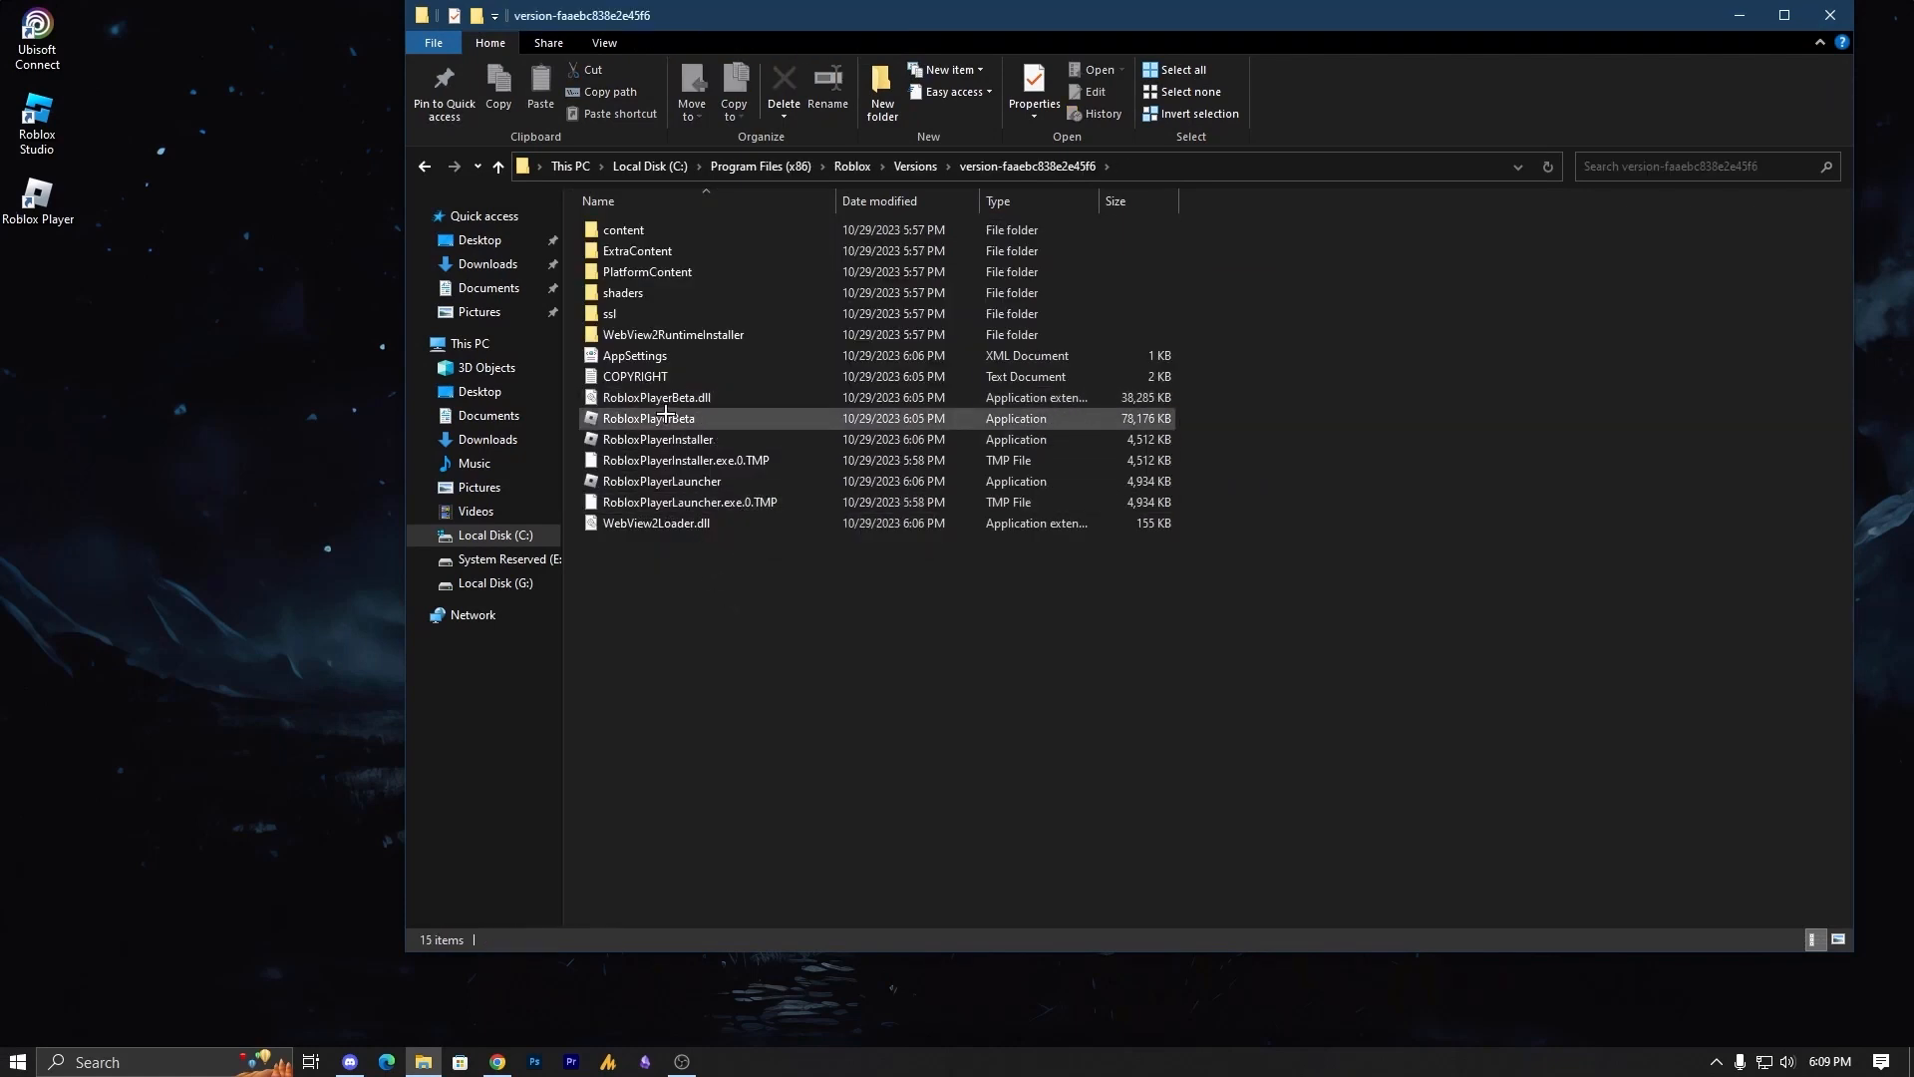
left_click(646, 417)
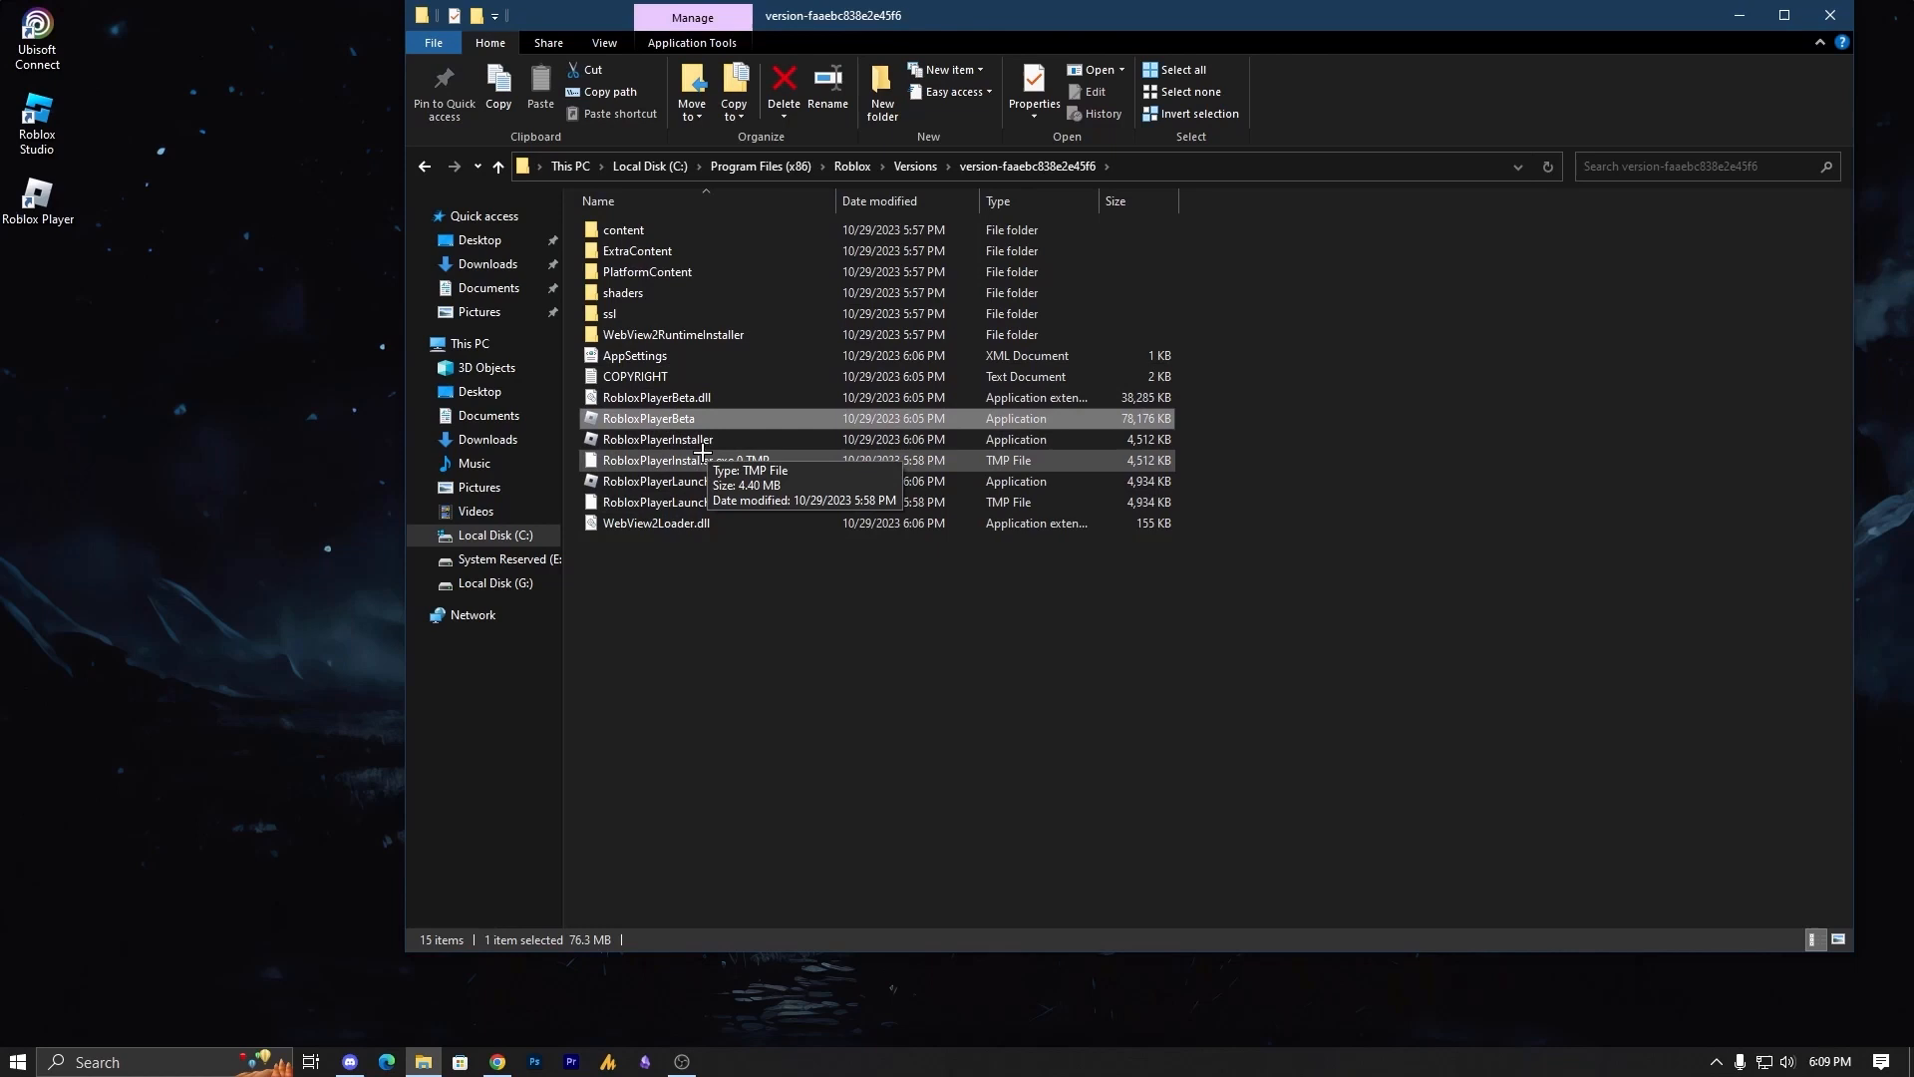
left_click(656, 439)
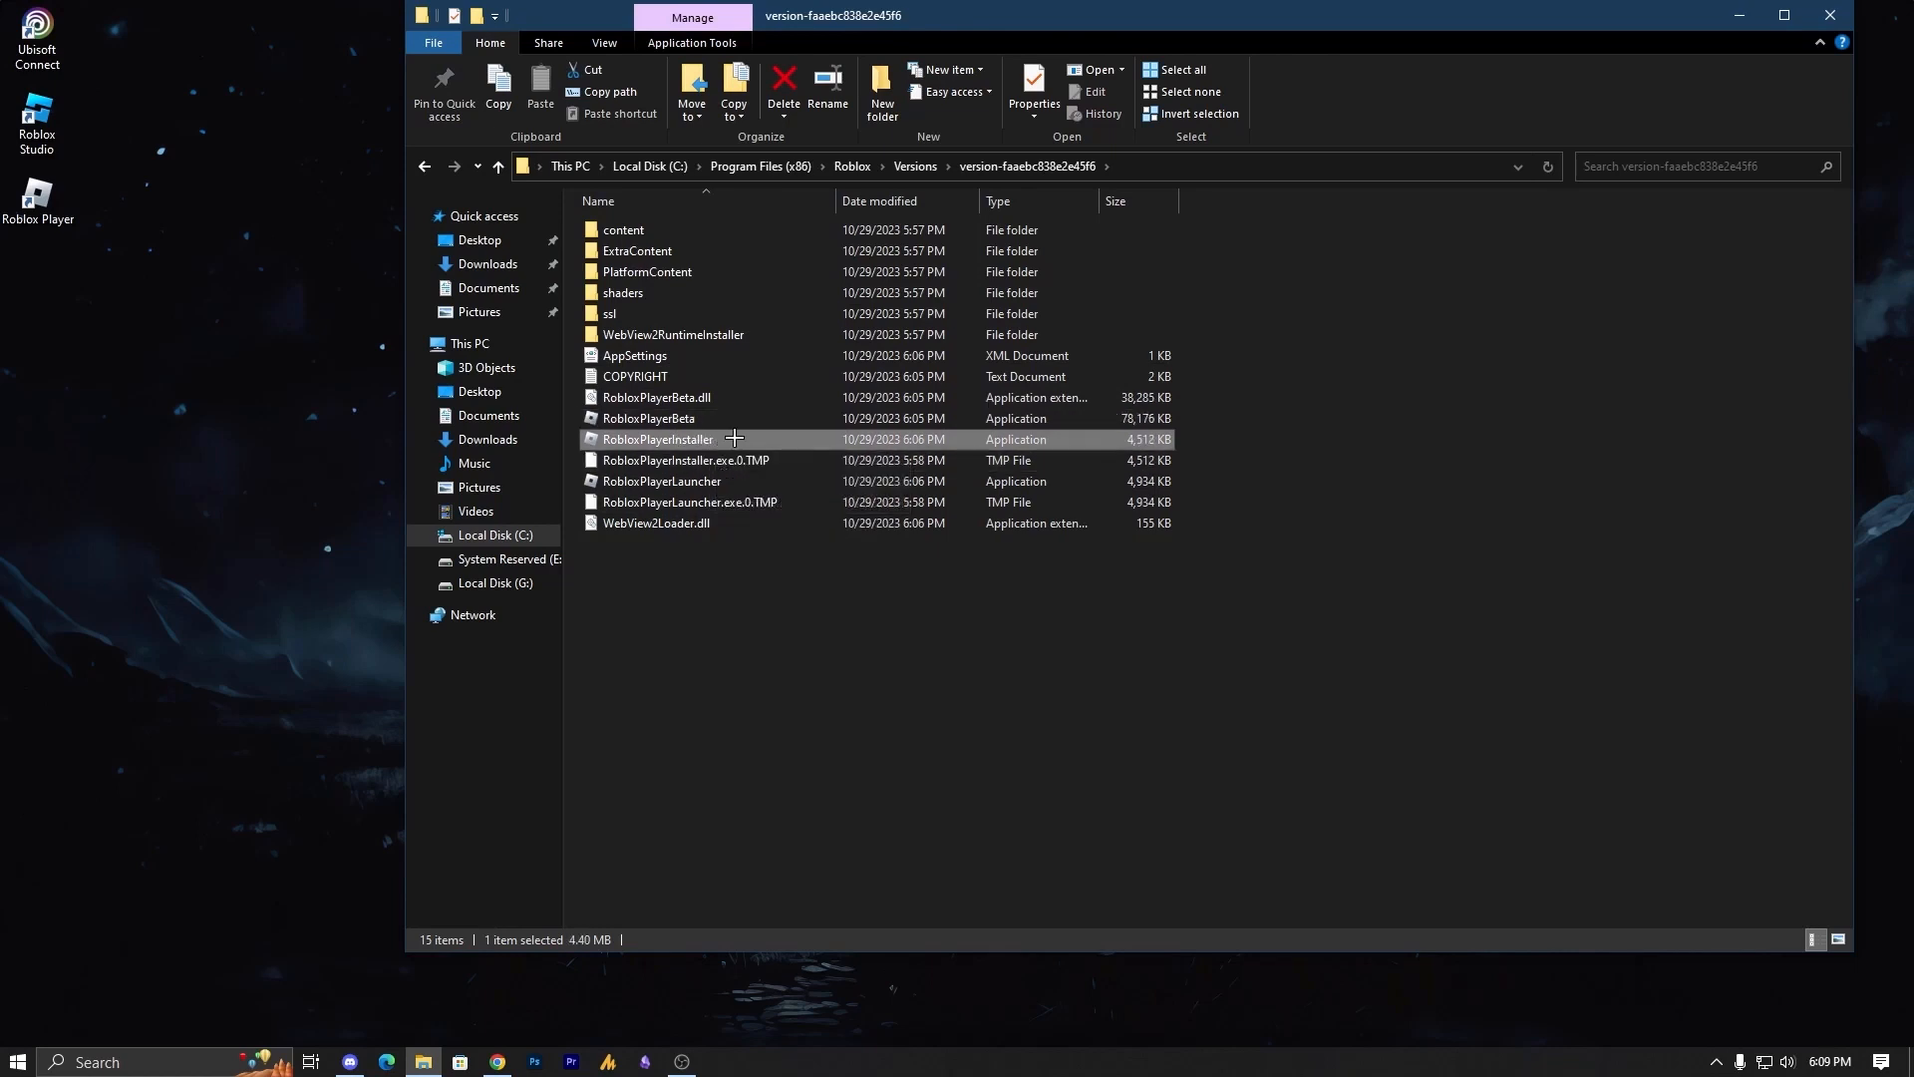
left_click(662, 481)
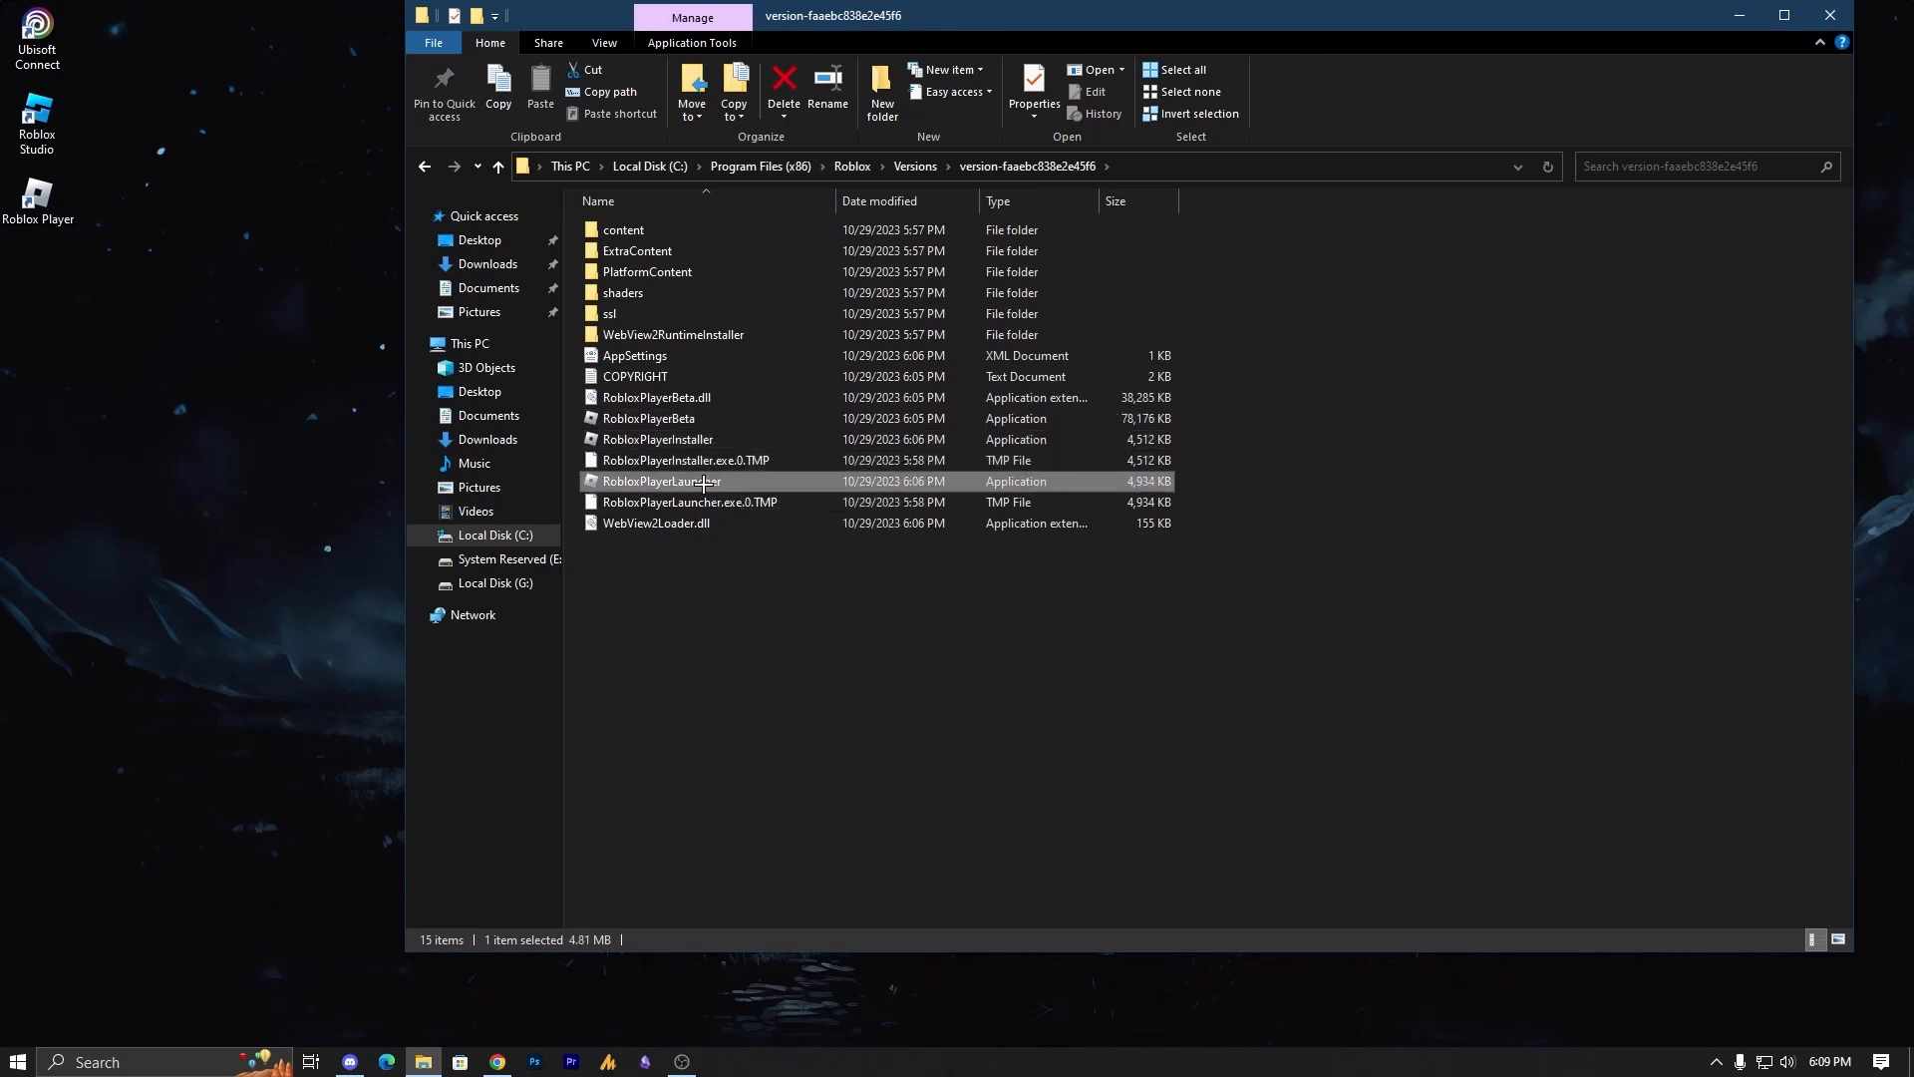
left_click(16, 1061)
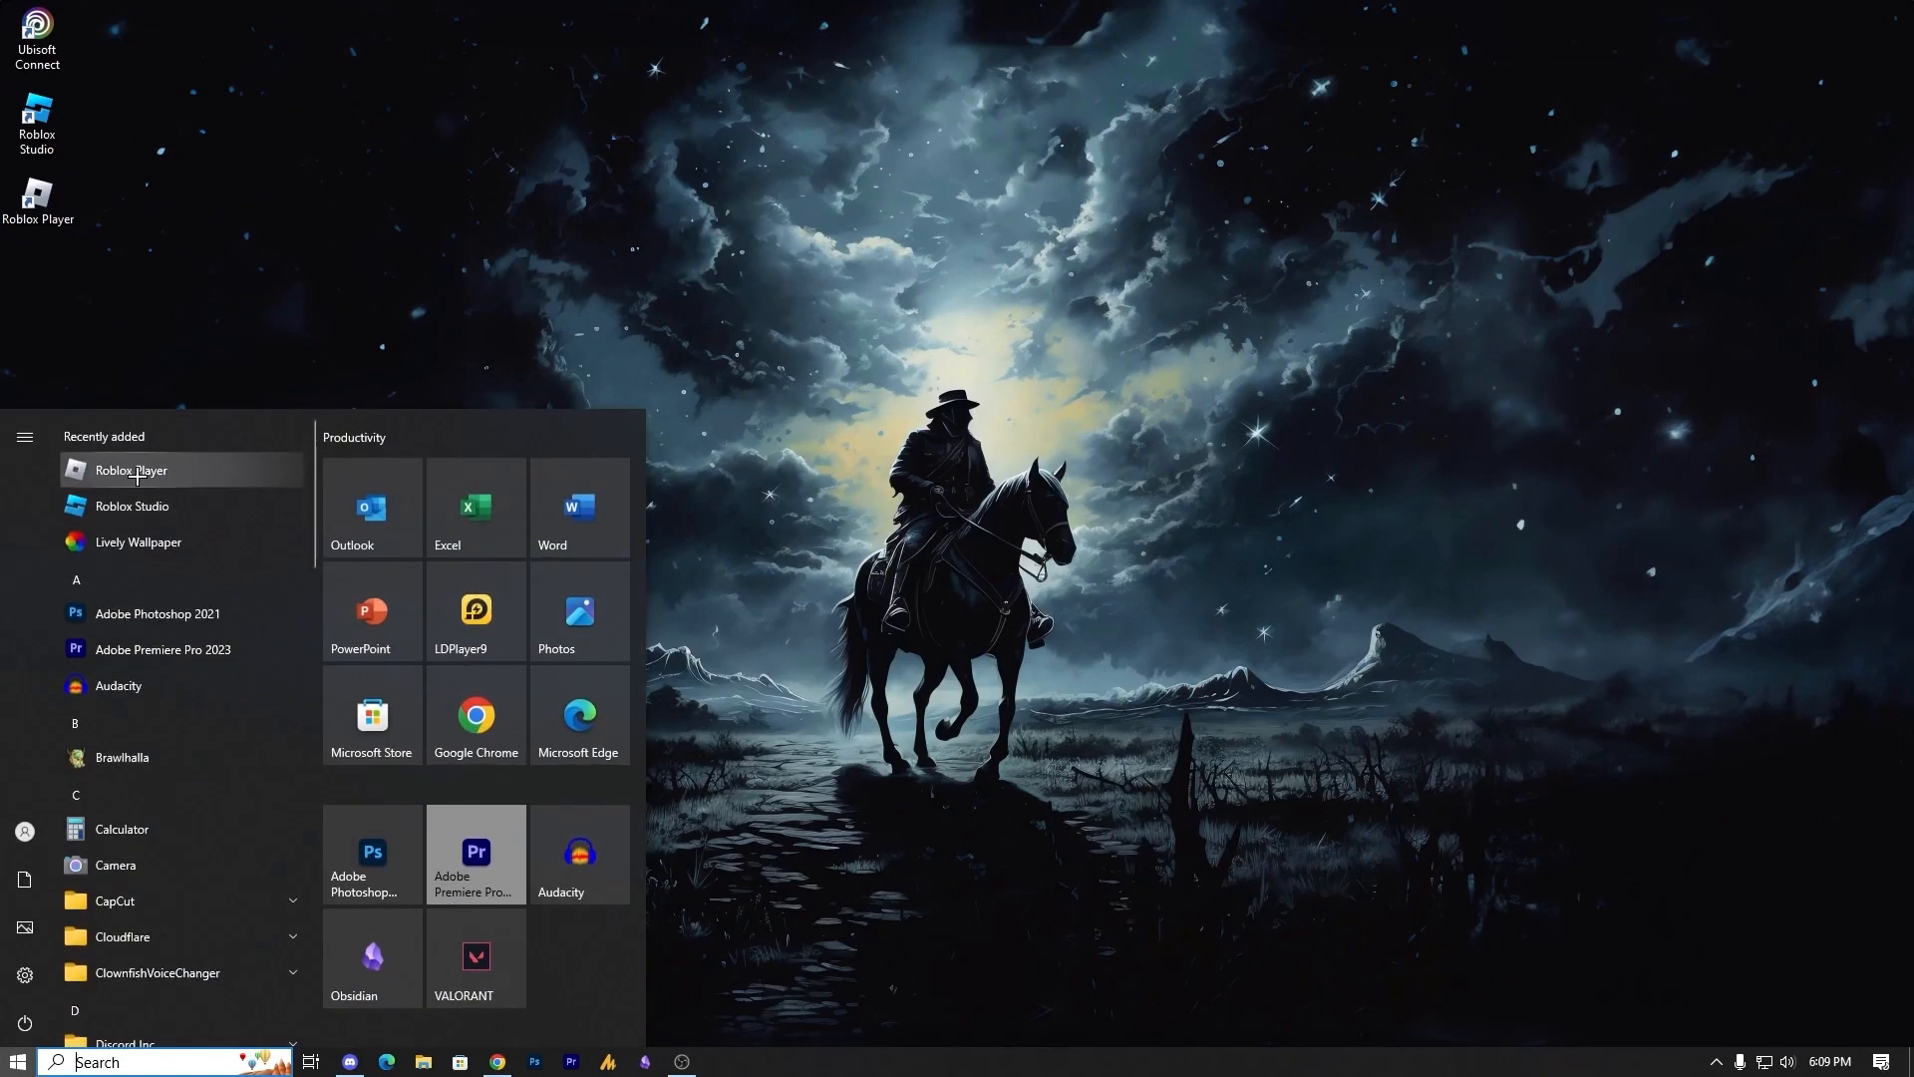
Step: Search Start for Roblox Player and open its shortcut's file location
right_click(130, 471)
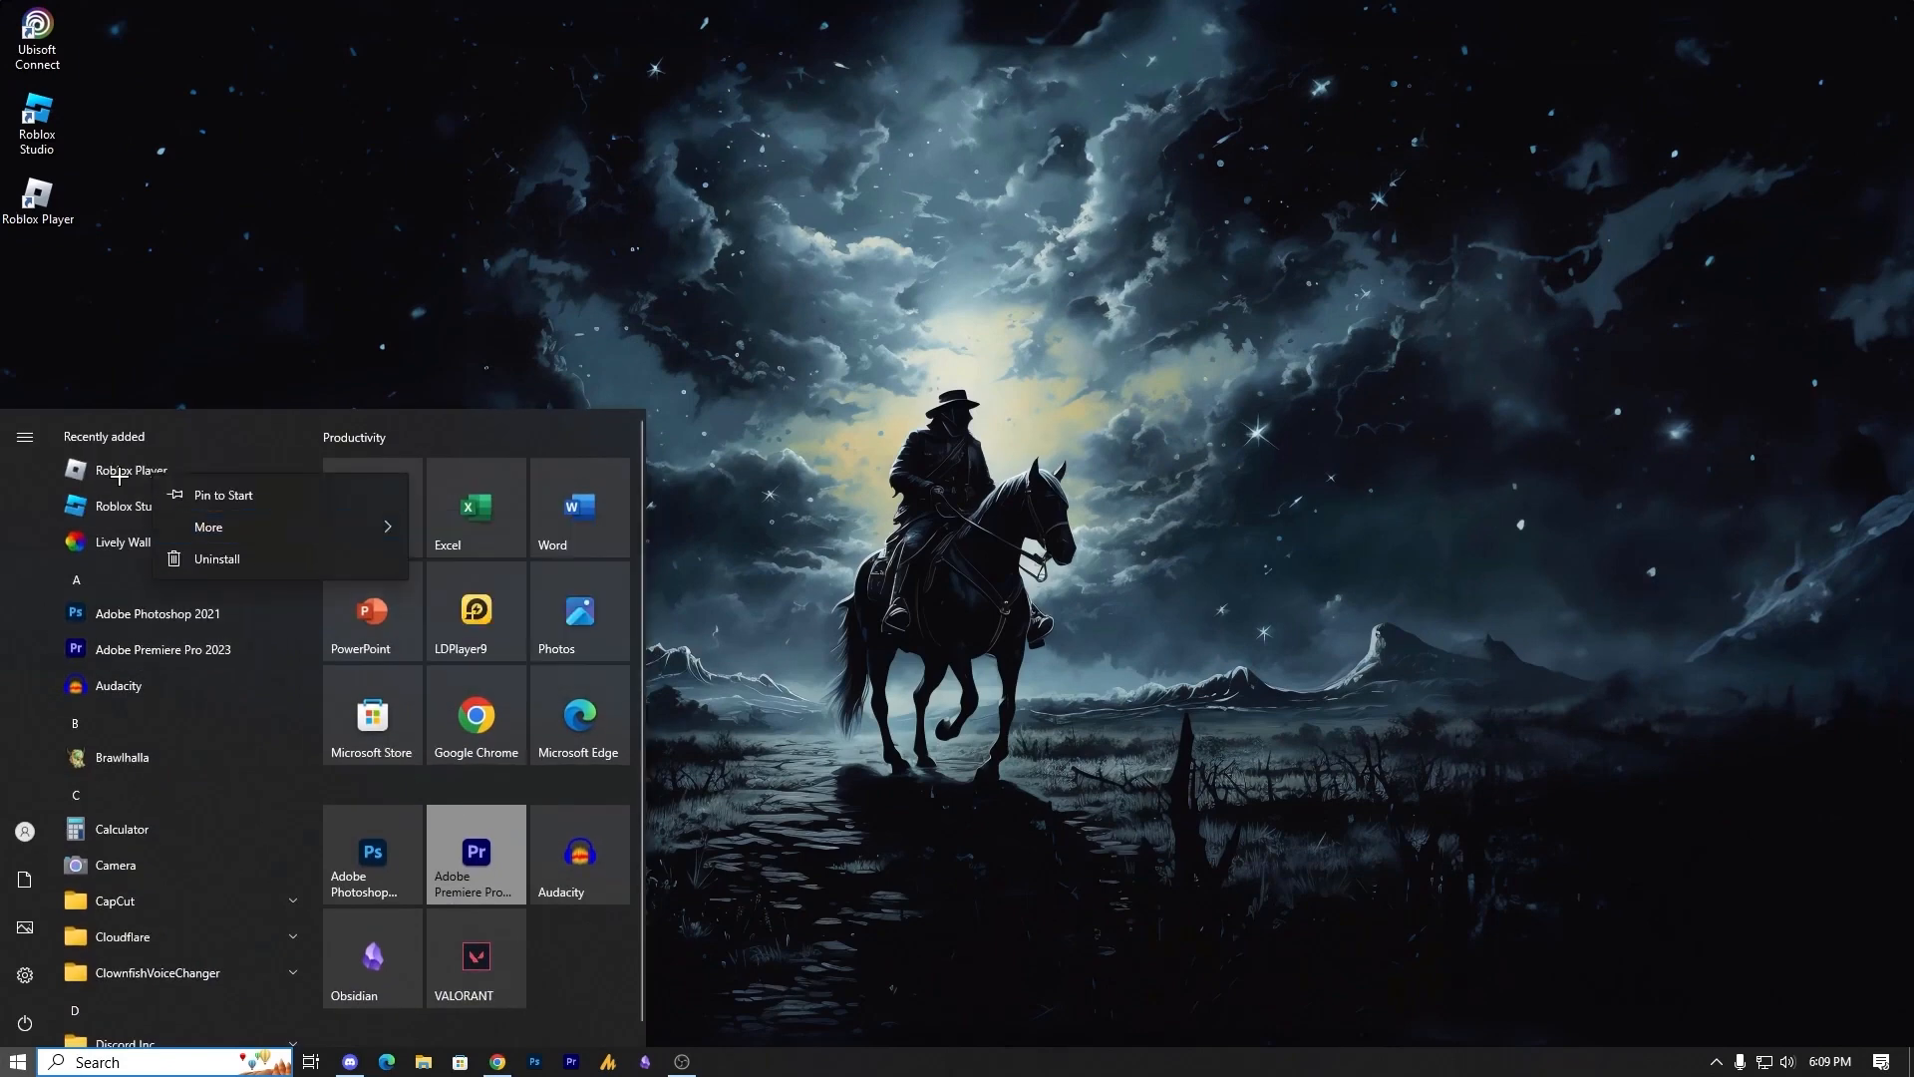
left_click(160, 1060)
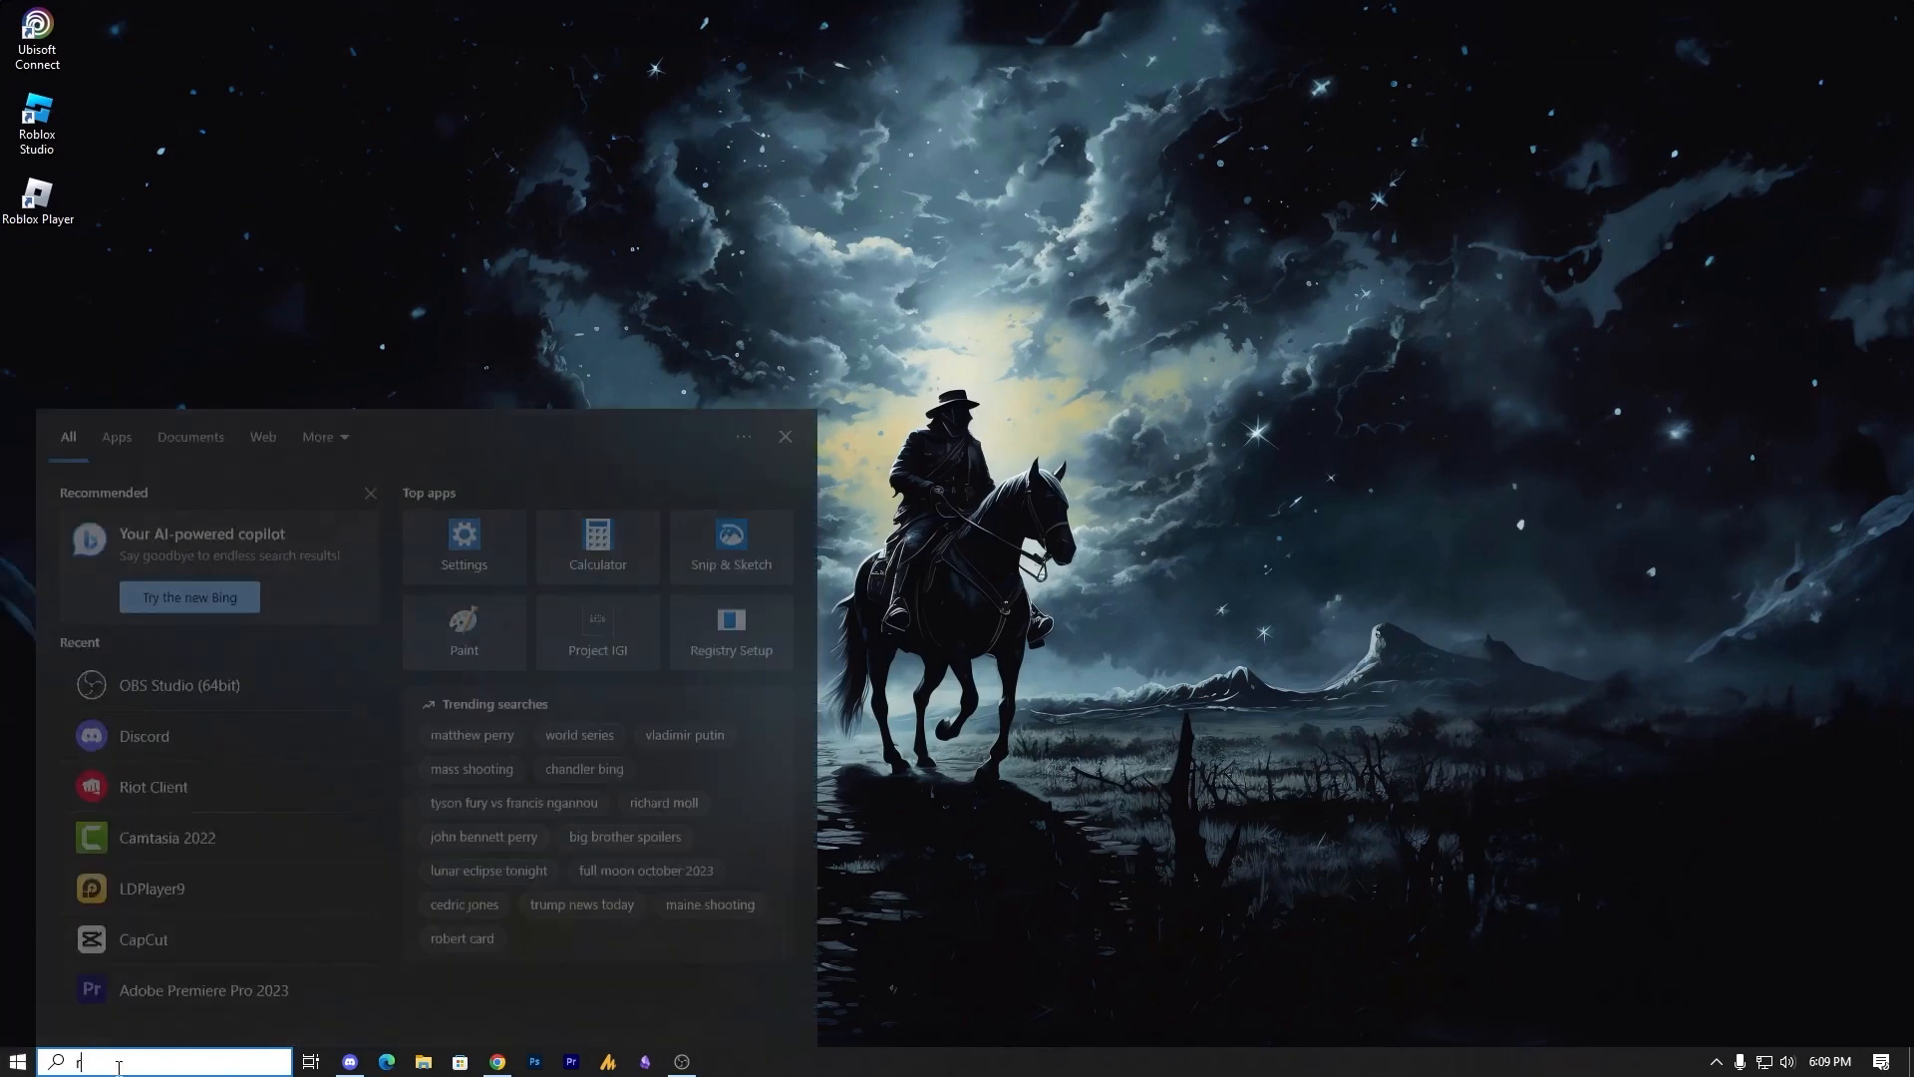
type("rp")
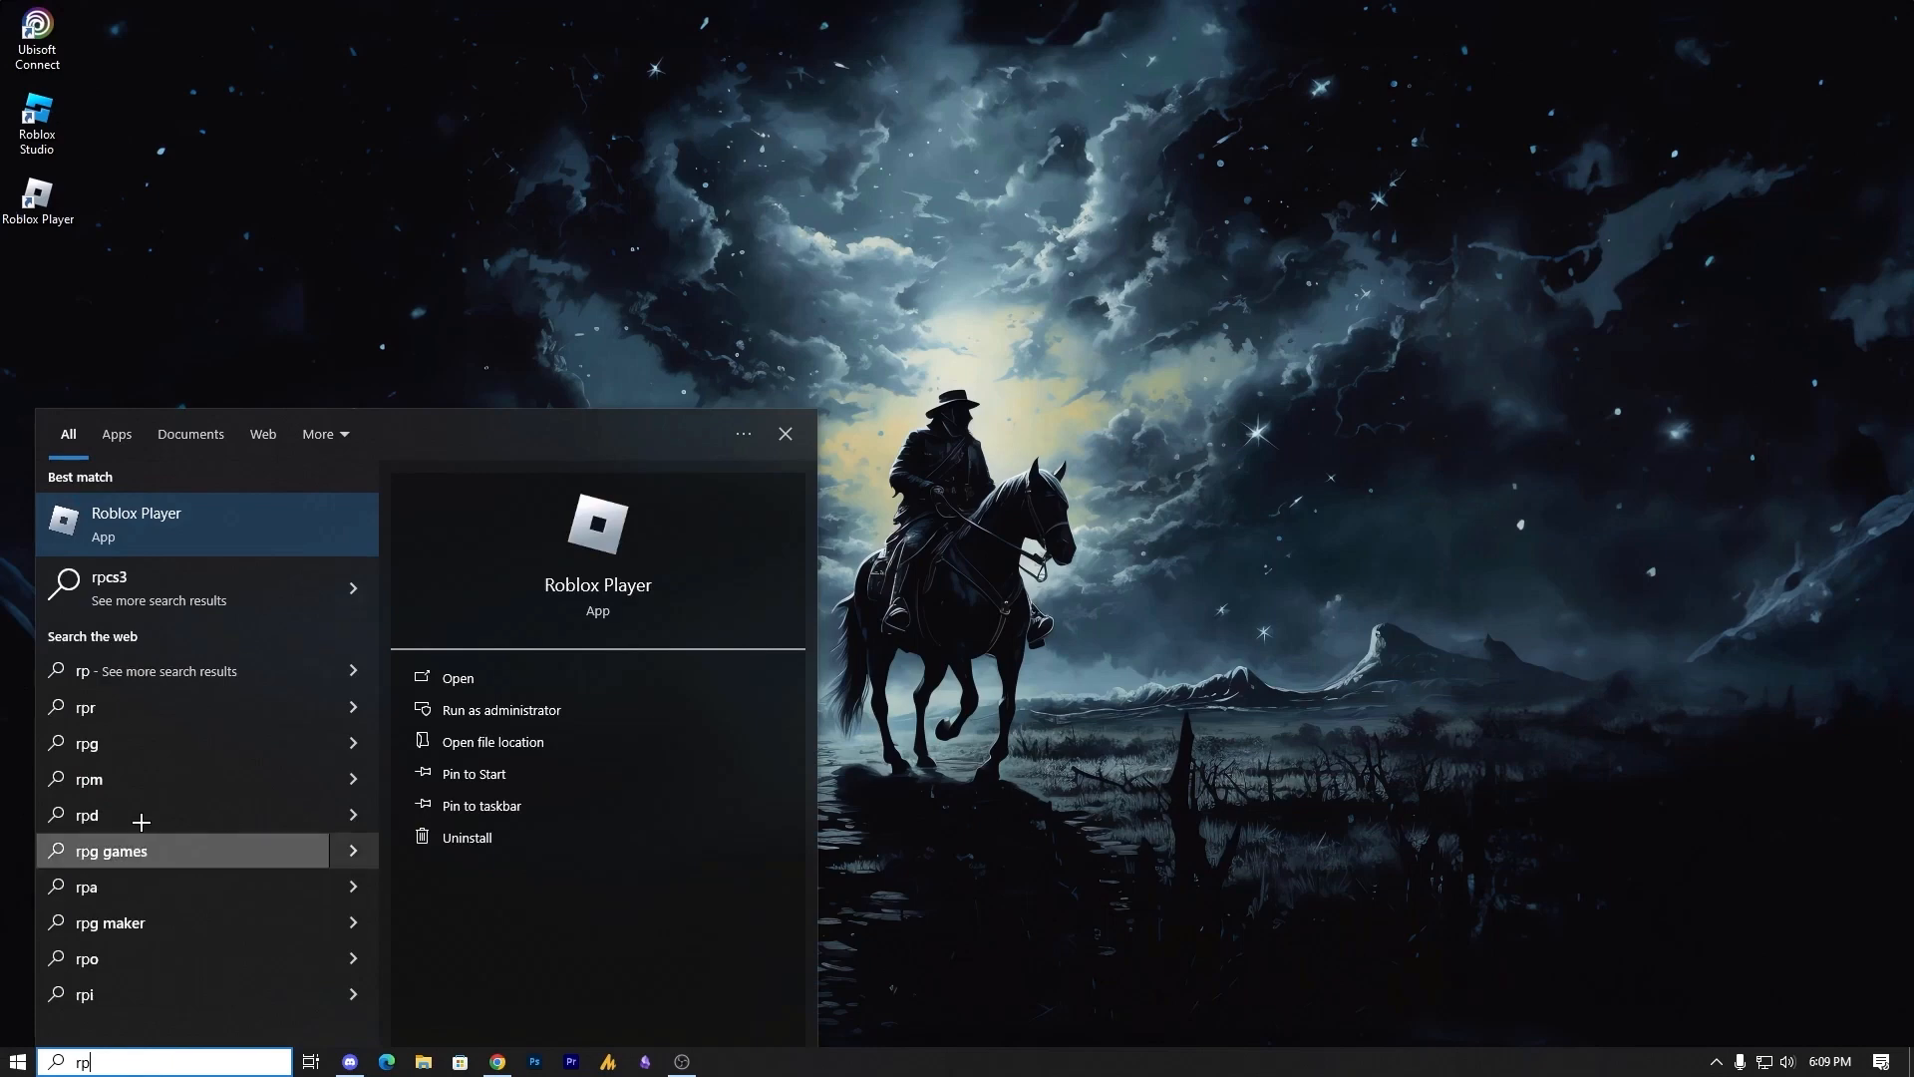
left_click(493, 742)
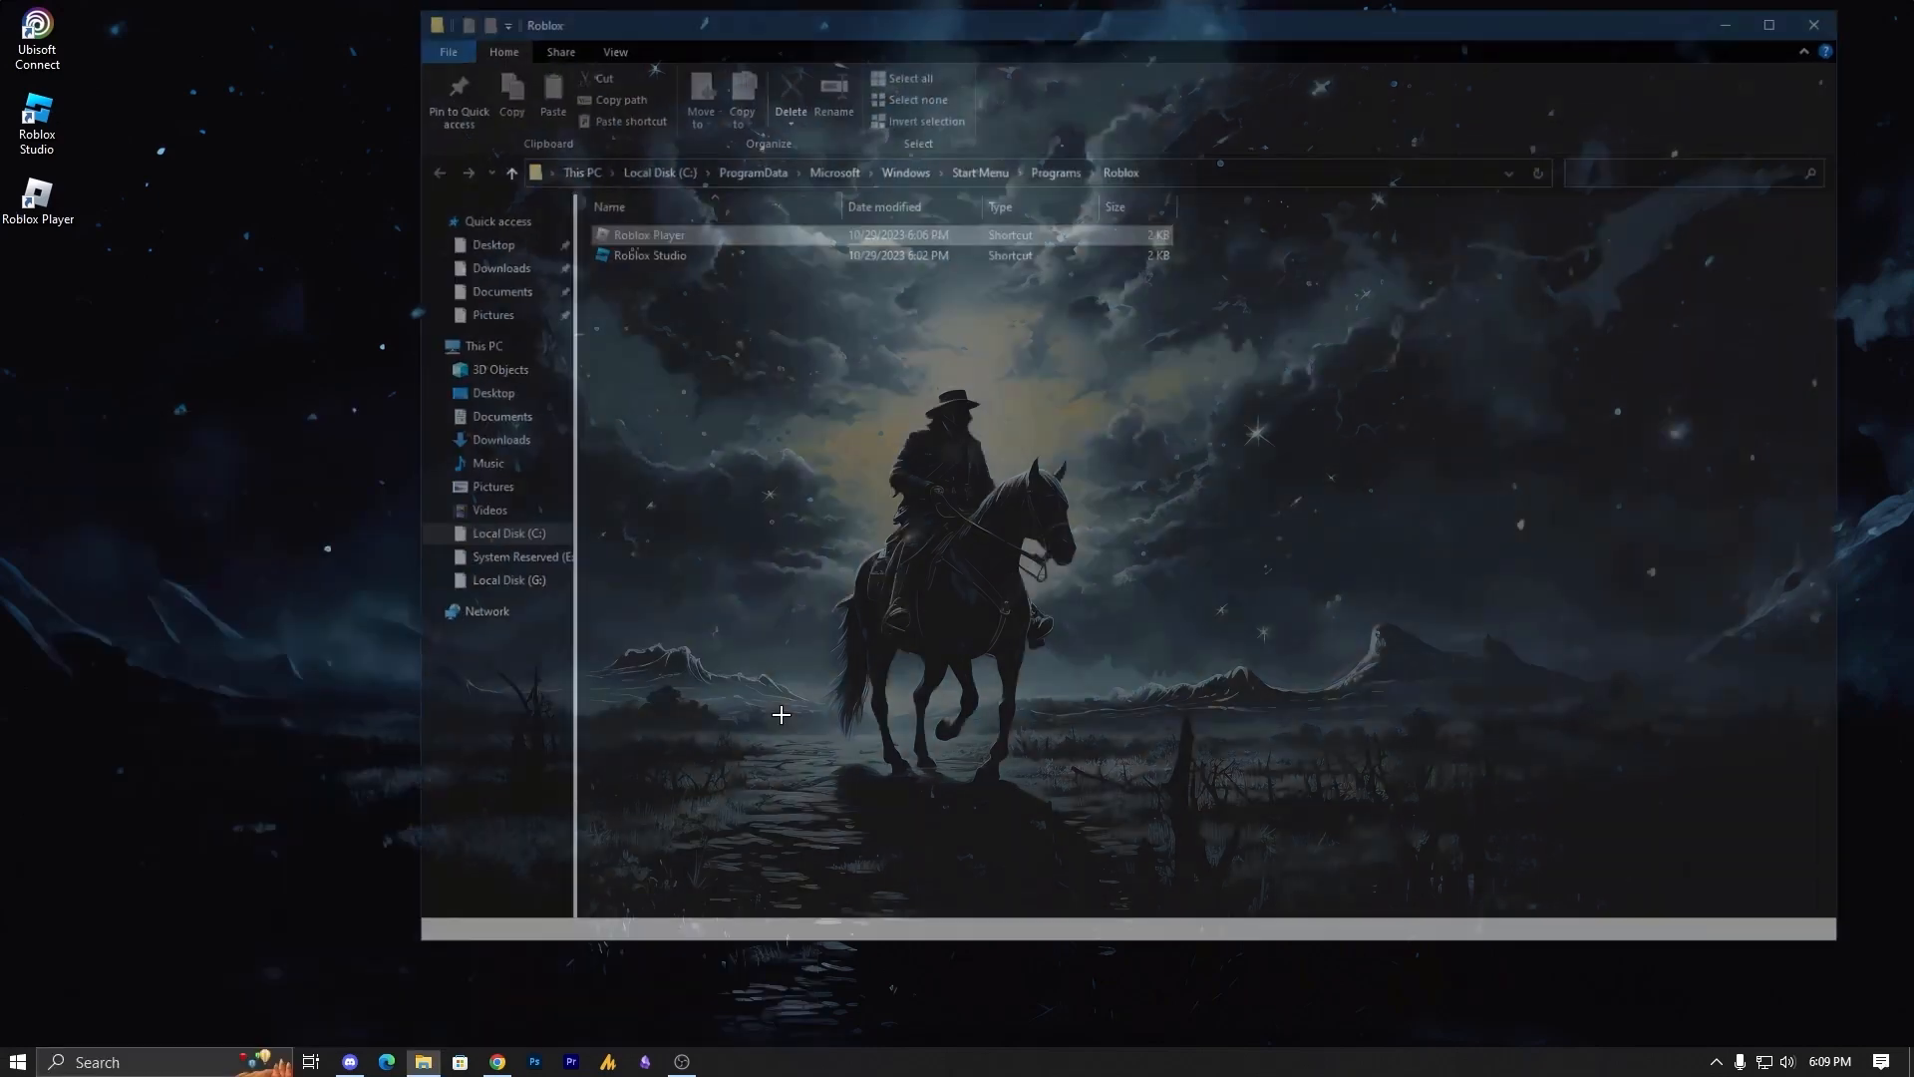
Step: From the desktop Roblox Player icon, reopen the version folder with RobloxPlayerBeta and the other executables
left_click(638, 229)
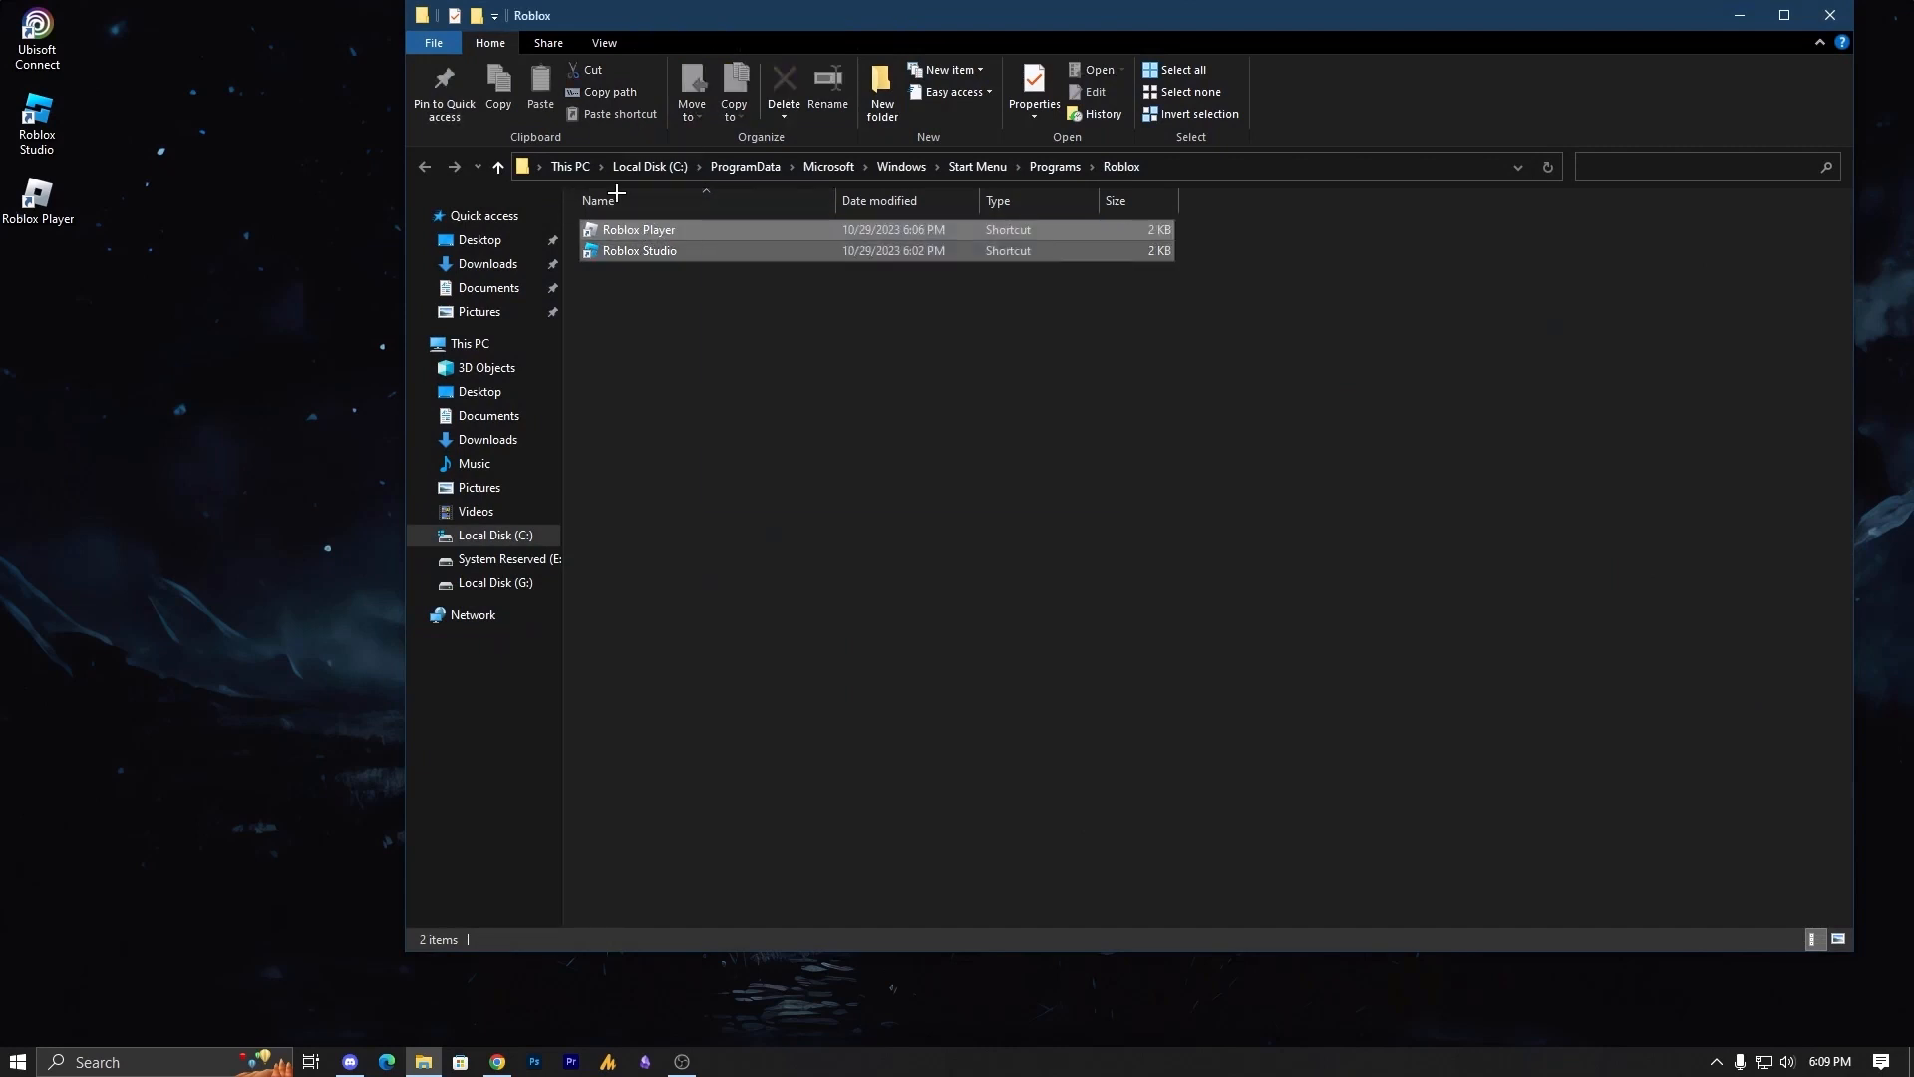
right_click(37, 196)
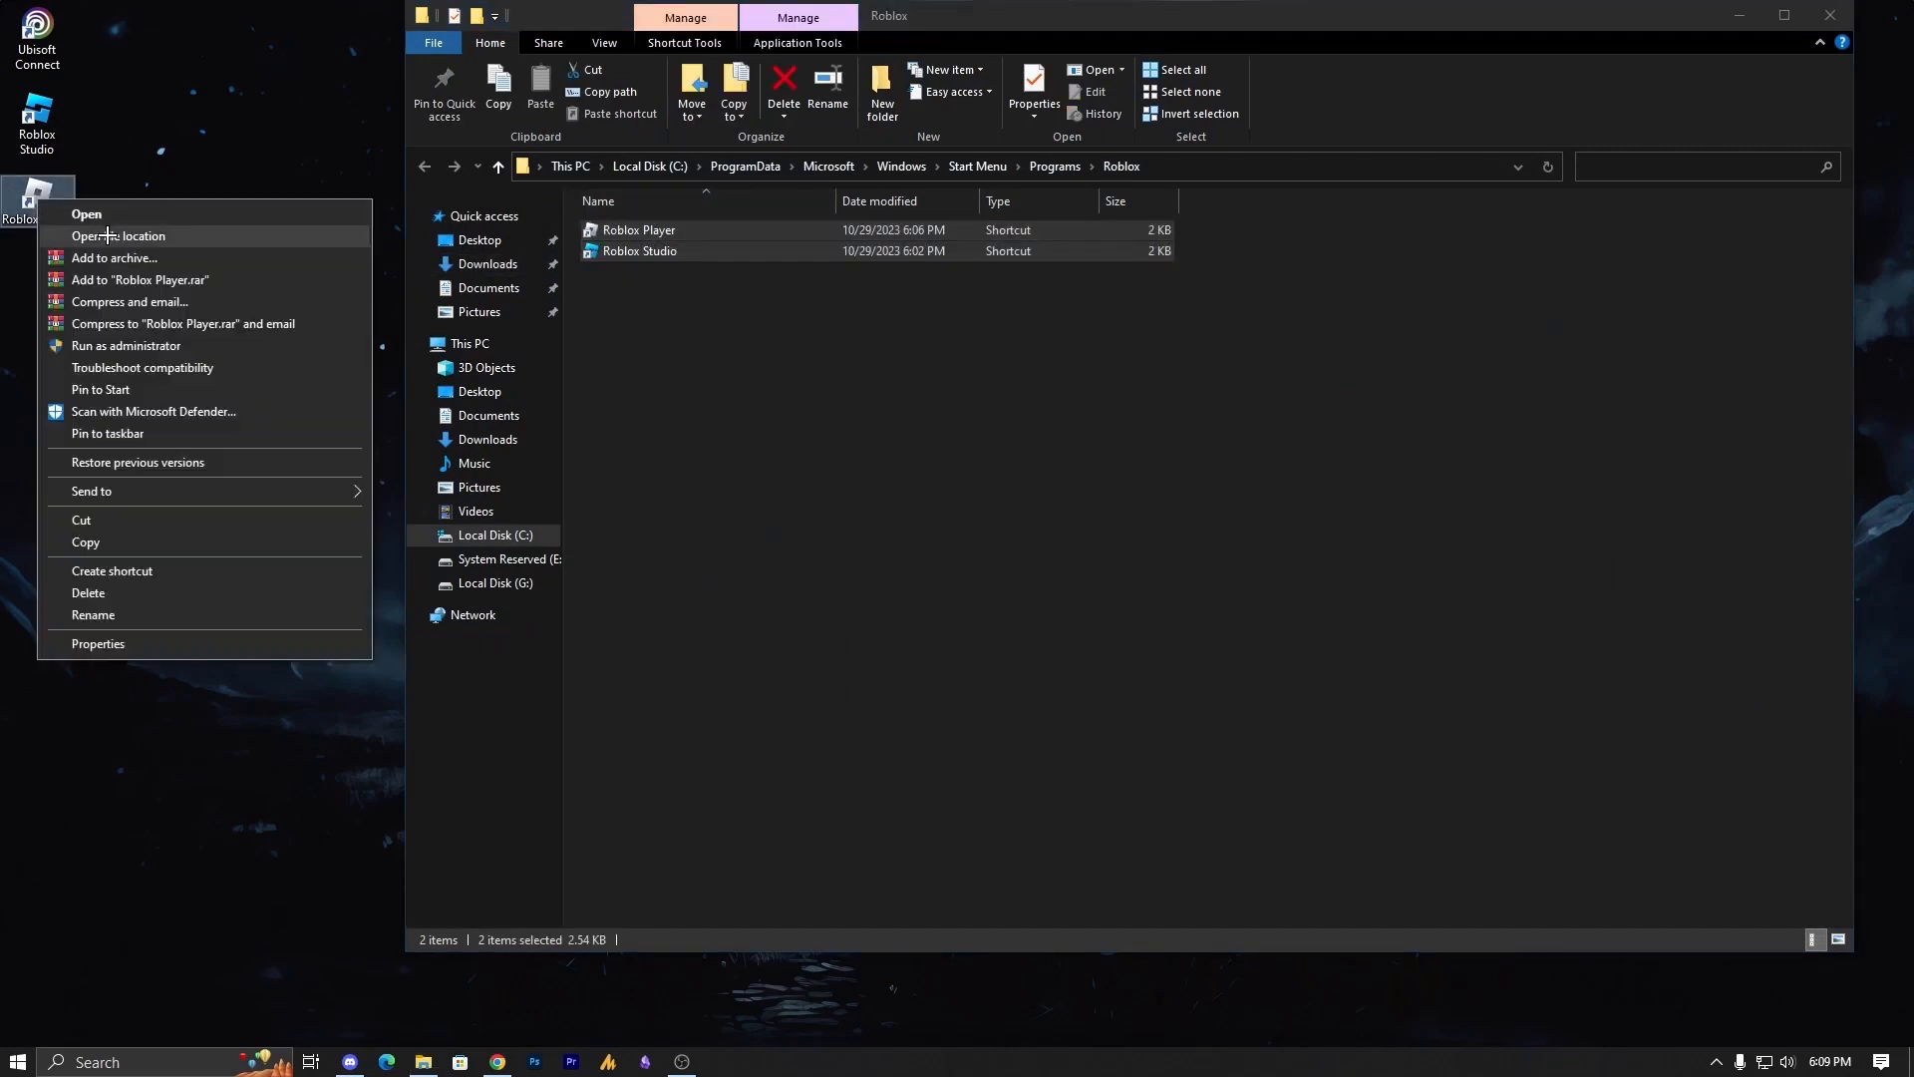
left_click(117, 235)
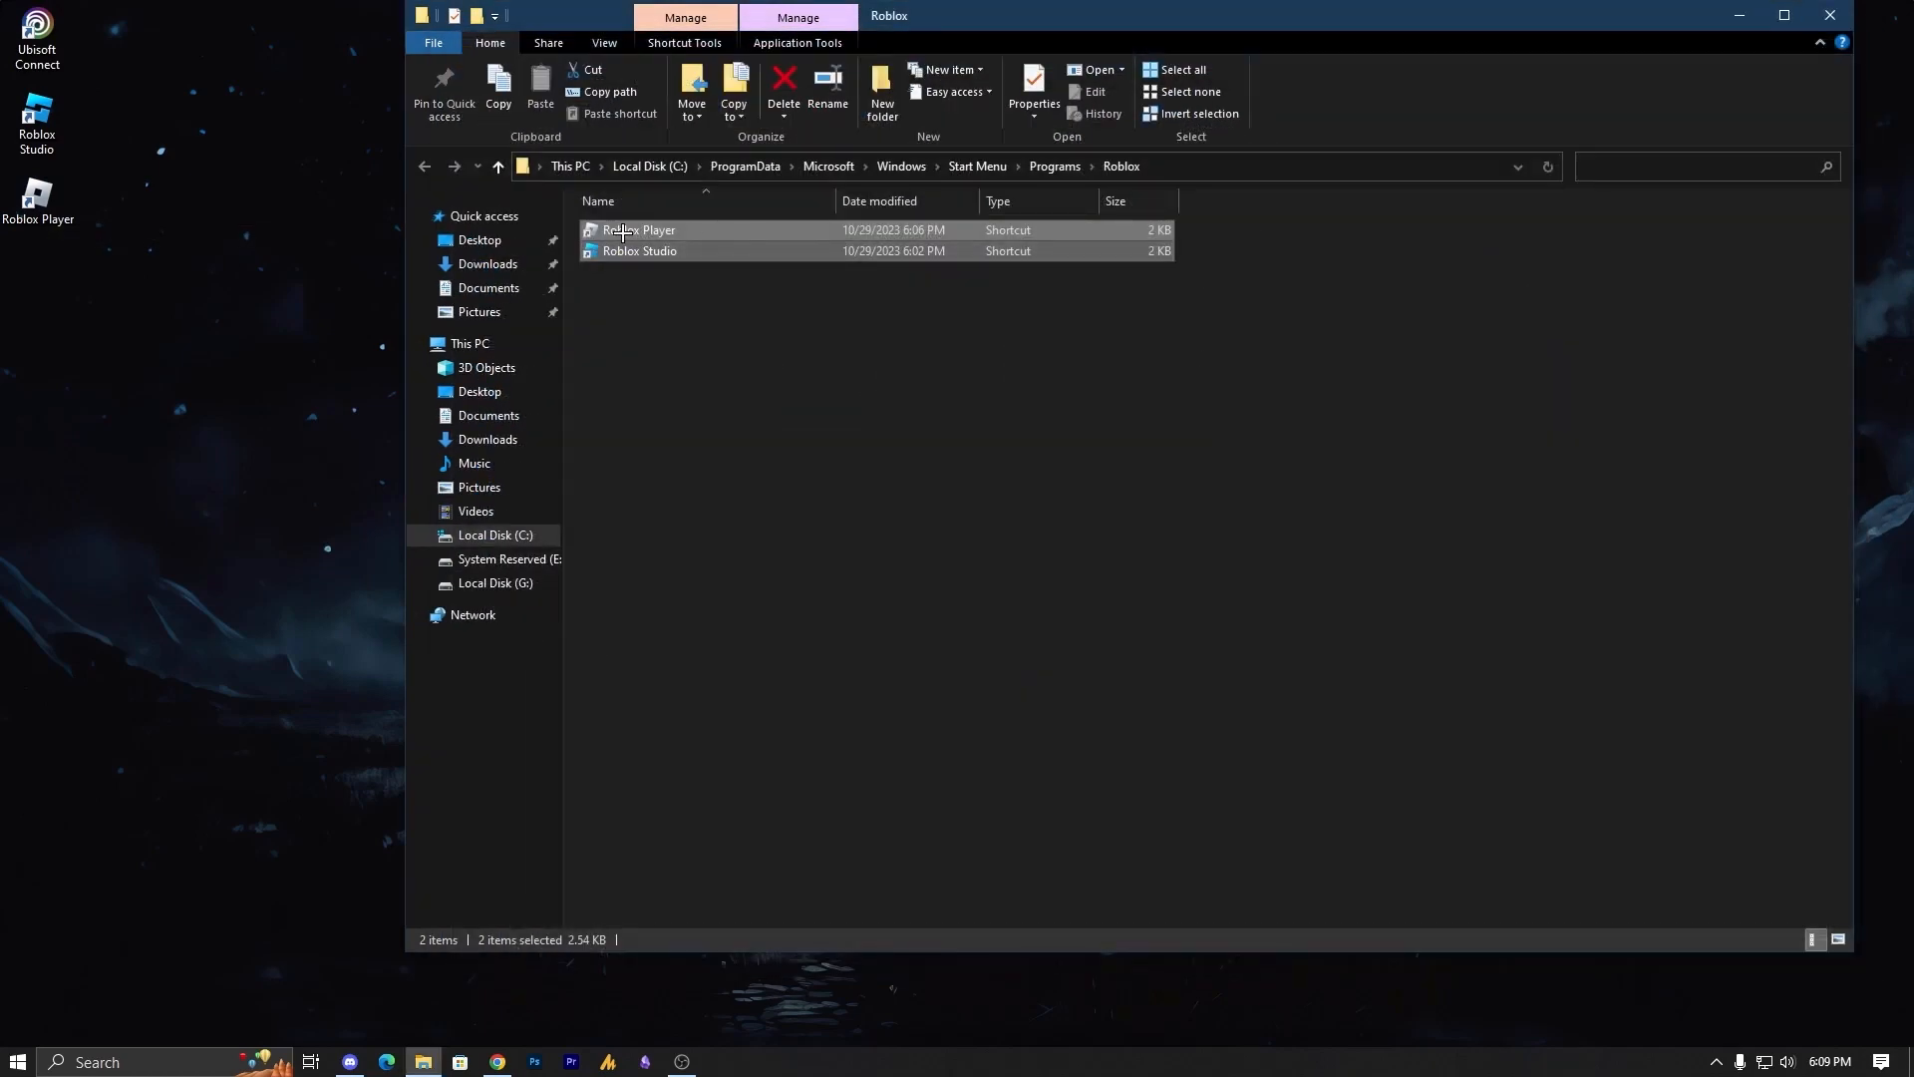
left_click(18, 1061)
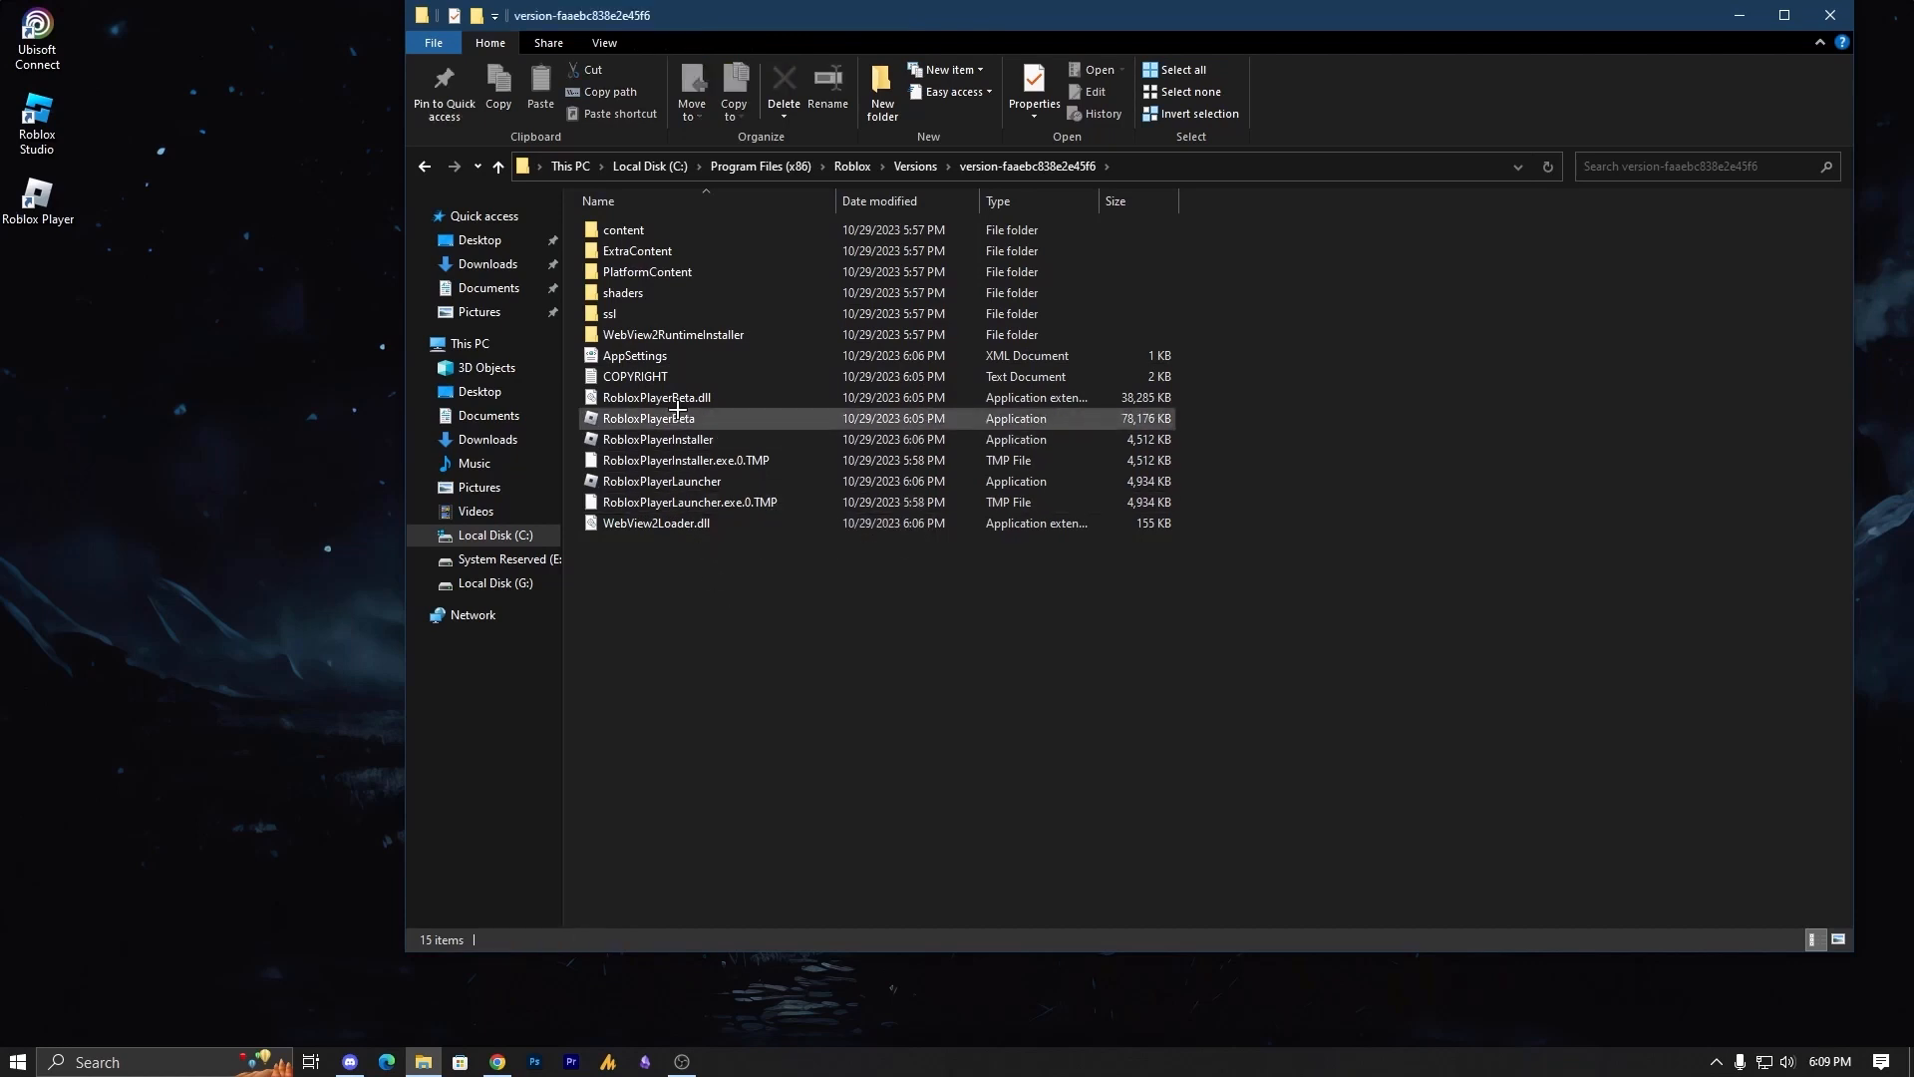
left_click(646, 417)
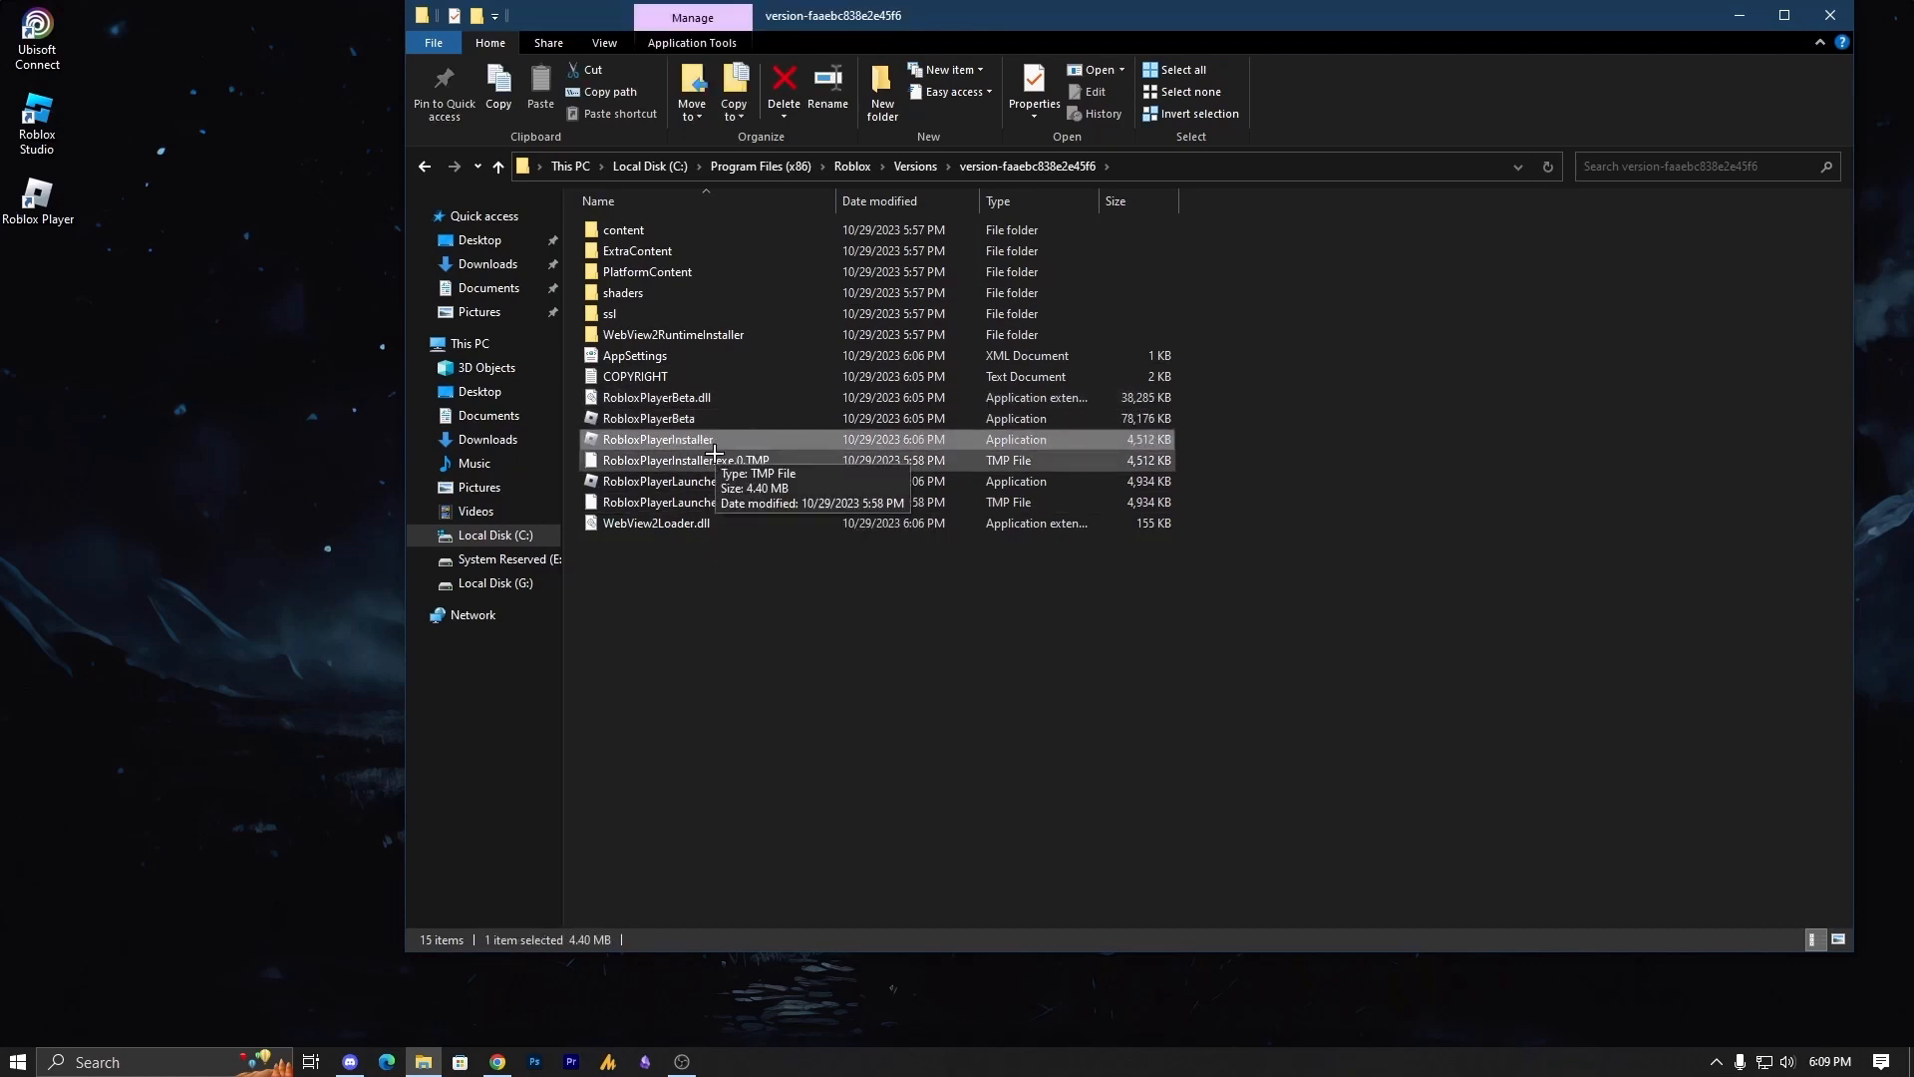
left_click(660, 480)
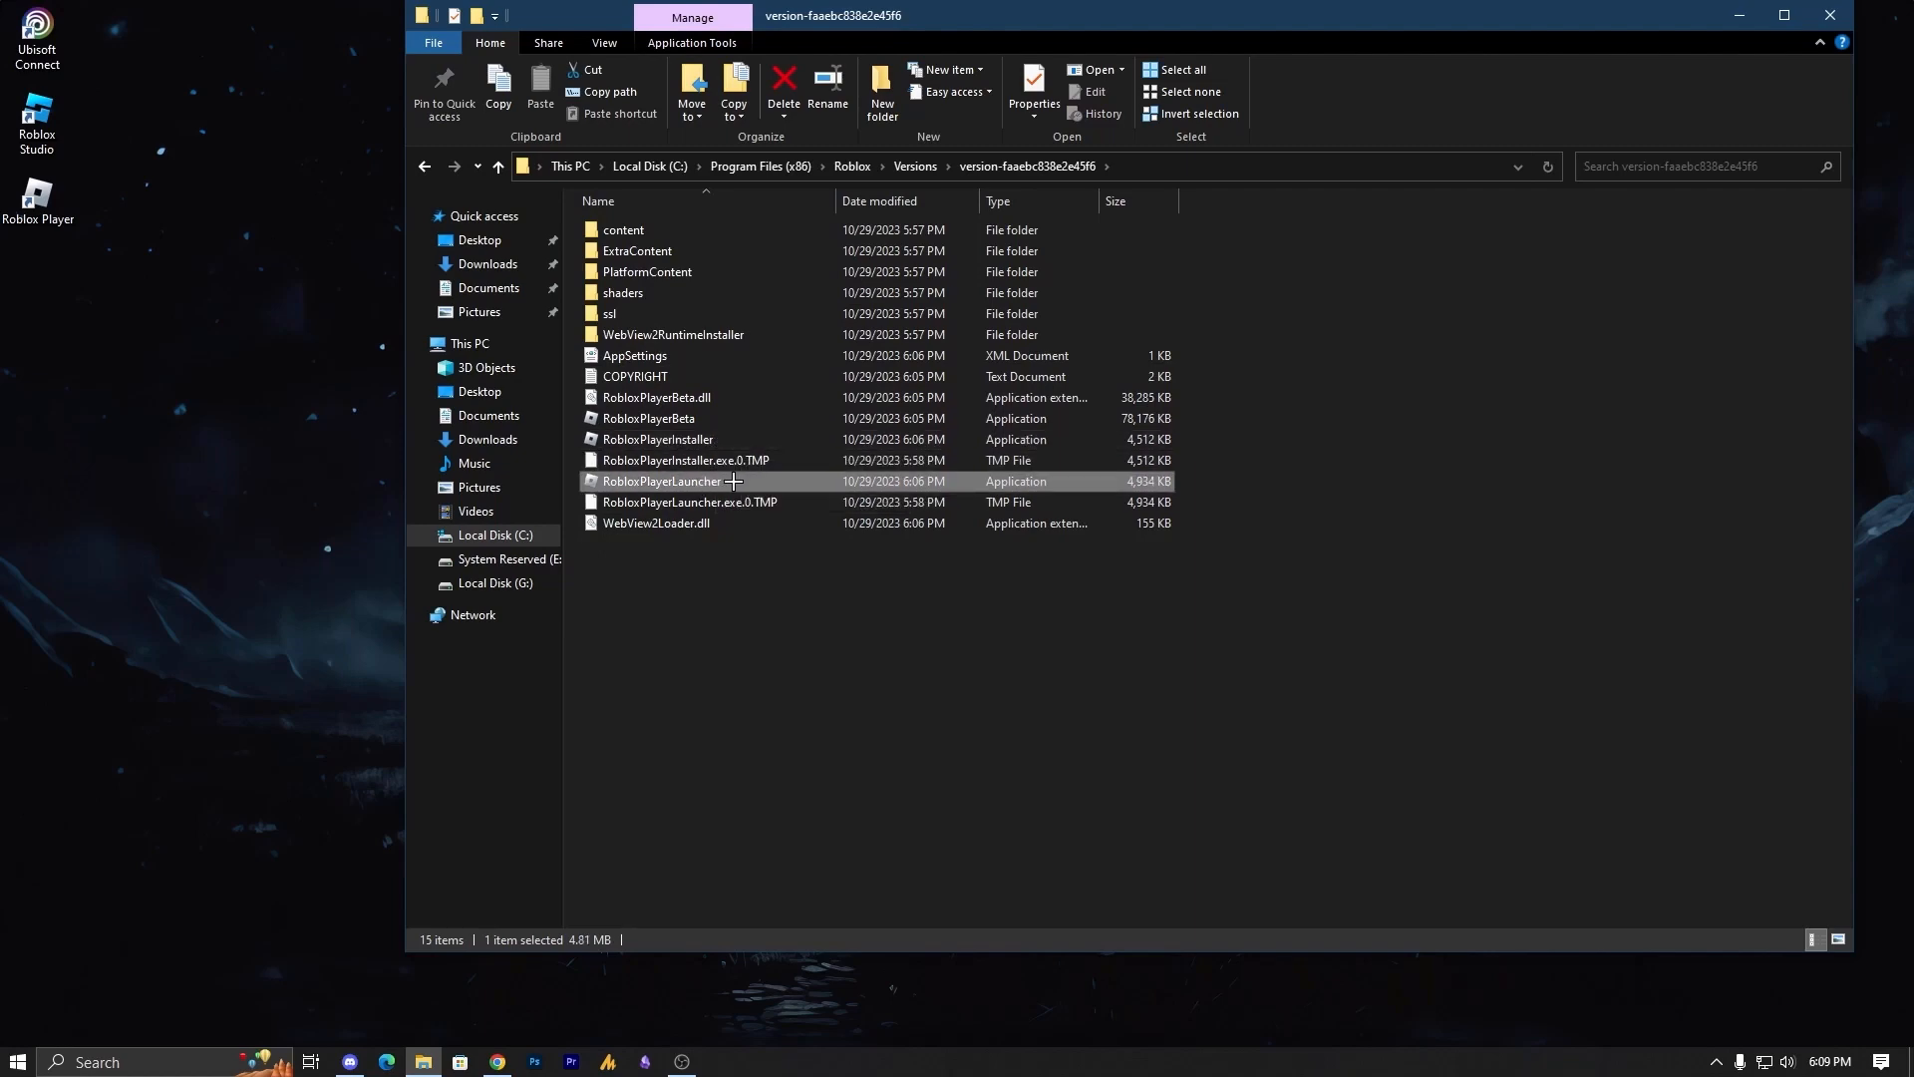